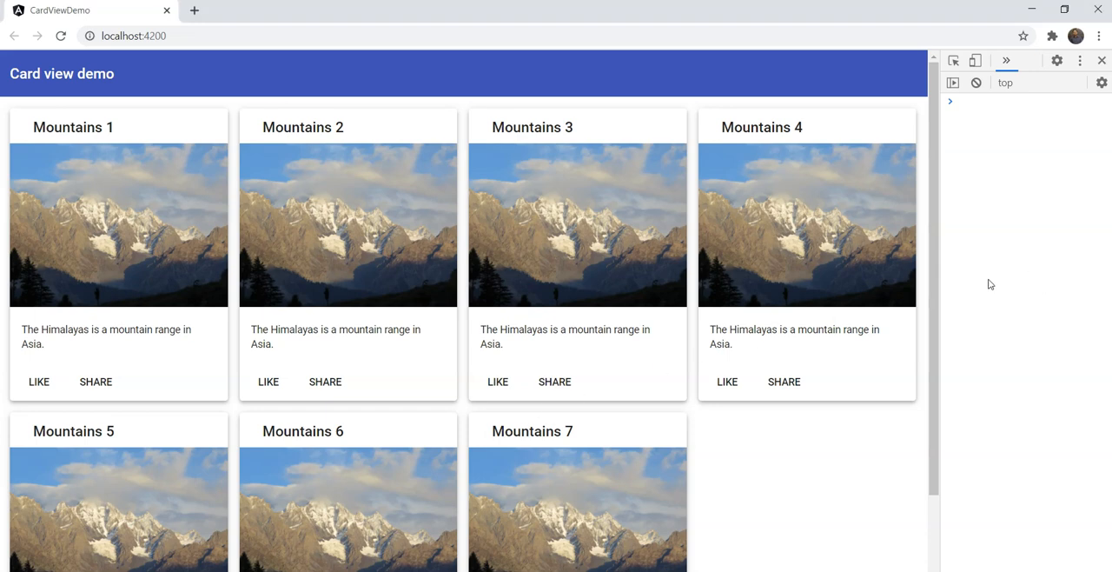
pyautogui.moveTo(941, 287)
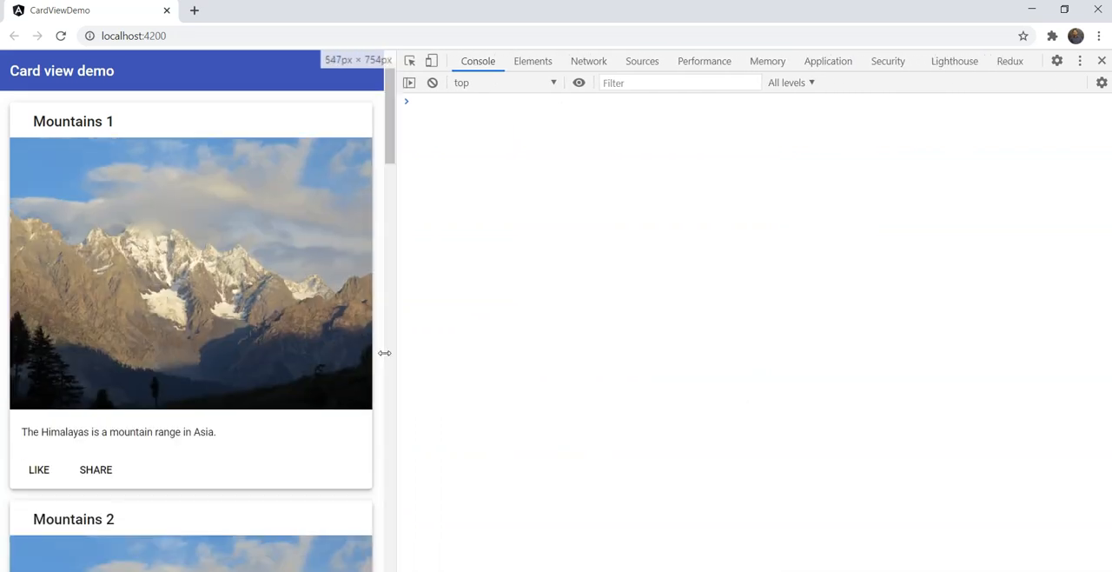
# Narrow the Chrome page viewport to about 547px so the mountain cards stack in one column
pyautogui.moveTo(385, 353); pyautogui.dragTo(895, 353)
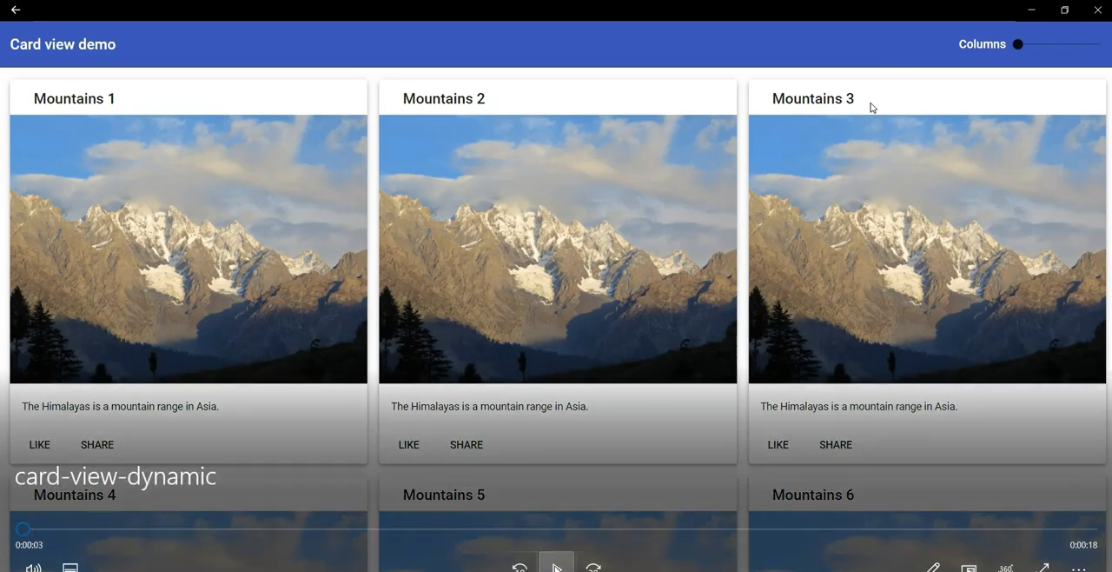
pyautogui.moveTo(556, 567)
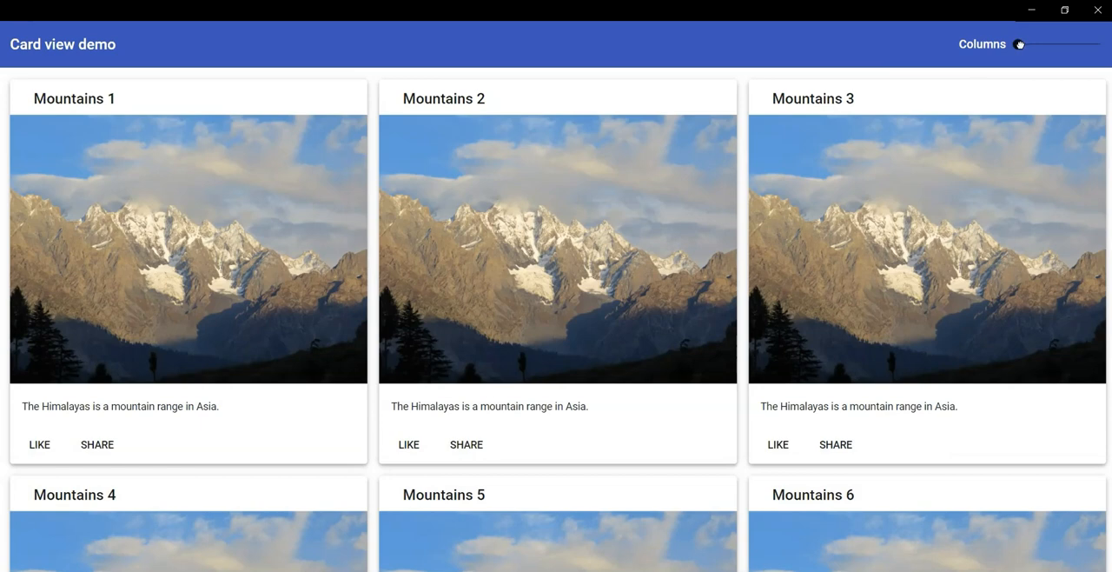
# Play the card-view-dynamic clip showing the slider growing the grid from three to five columns
pyautogui.moveTo(1020, 44); pyautogui.dragTo(1051, 32)
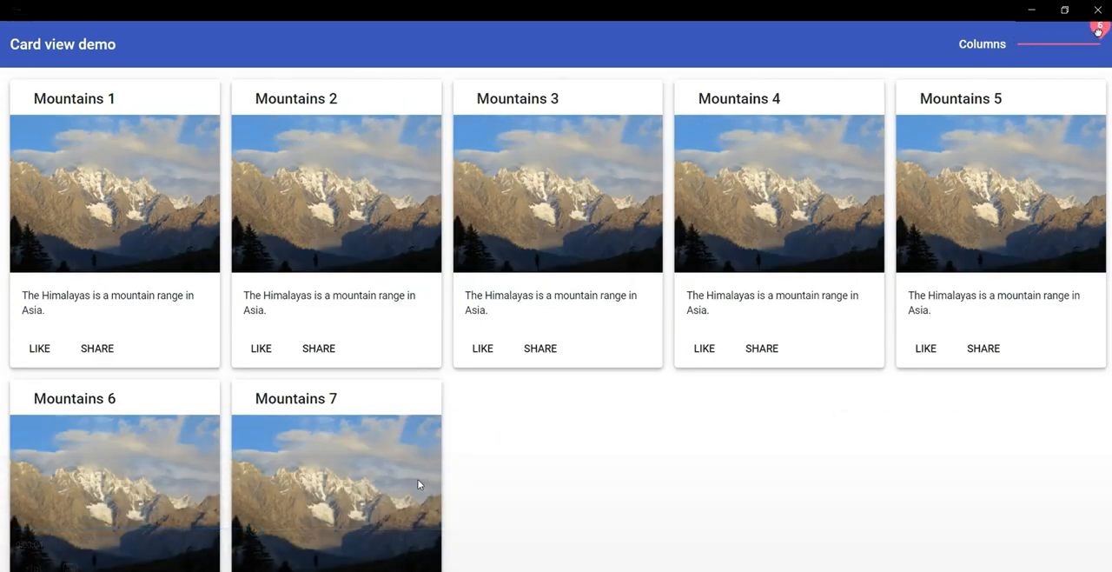
pyautogui.click(1045, 30)
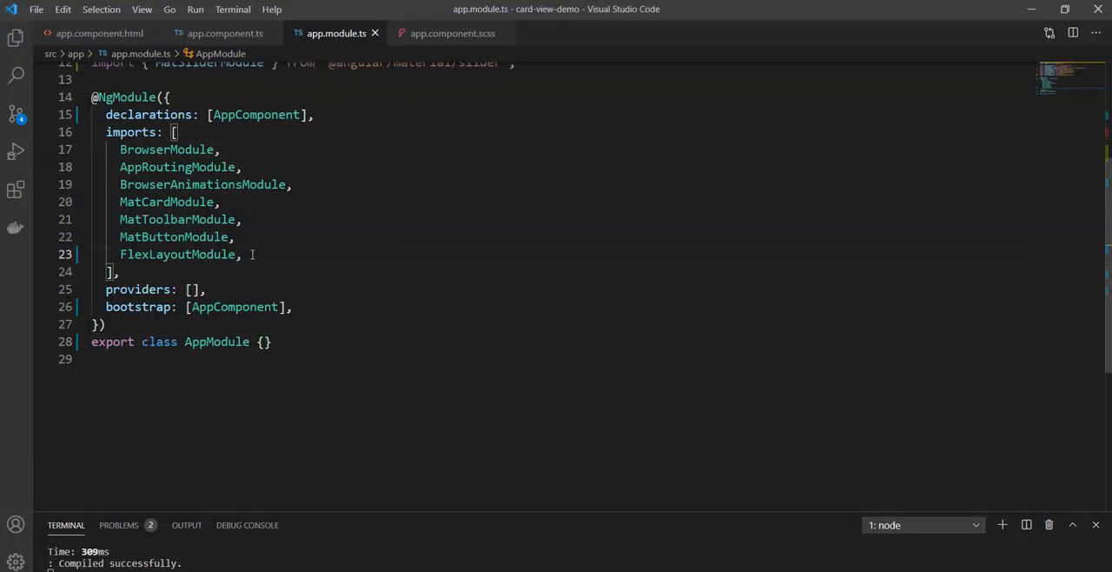
# Add MatSliderModule and FormsModule to app.module.ts imports, accepting their auto-imported statements
pyautogui.write('MatSlider')
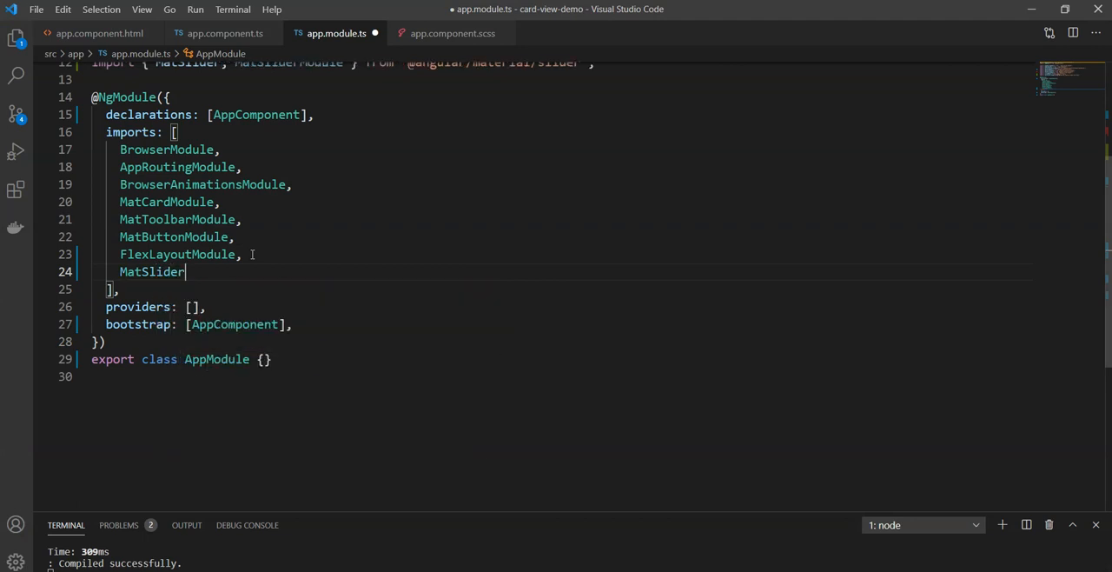
pyautogui.write('Module')
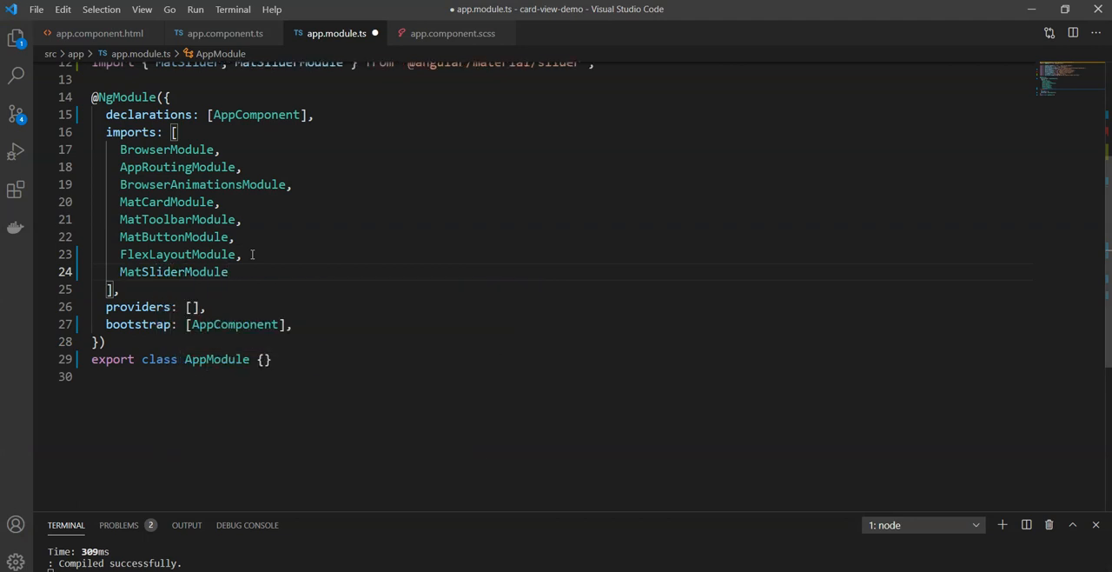
pyautogui.write('FormsModule')
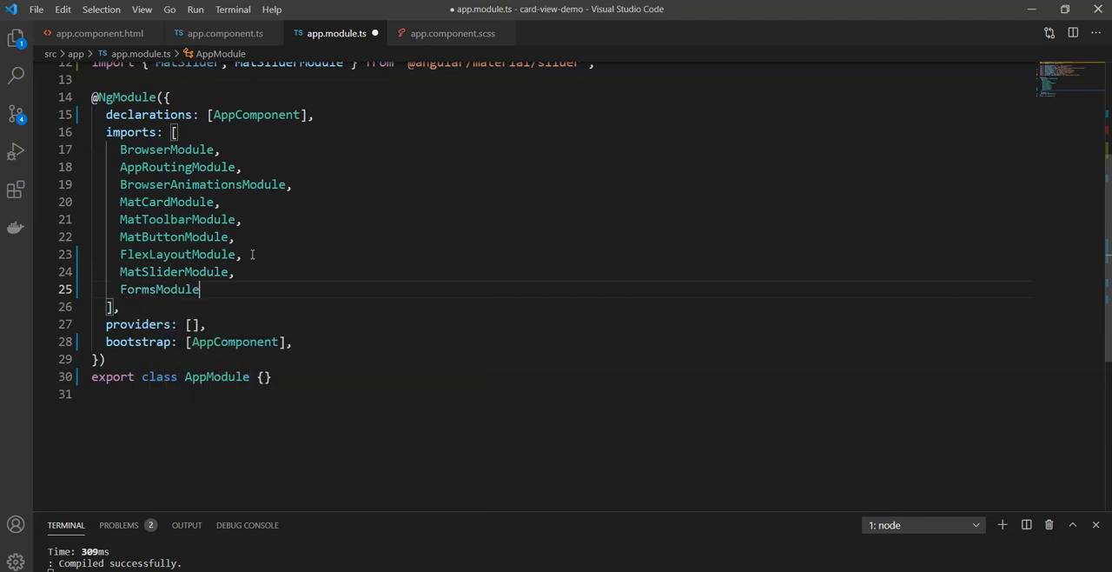
pyautogui.scroll(3)
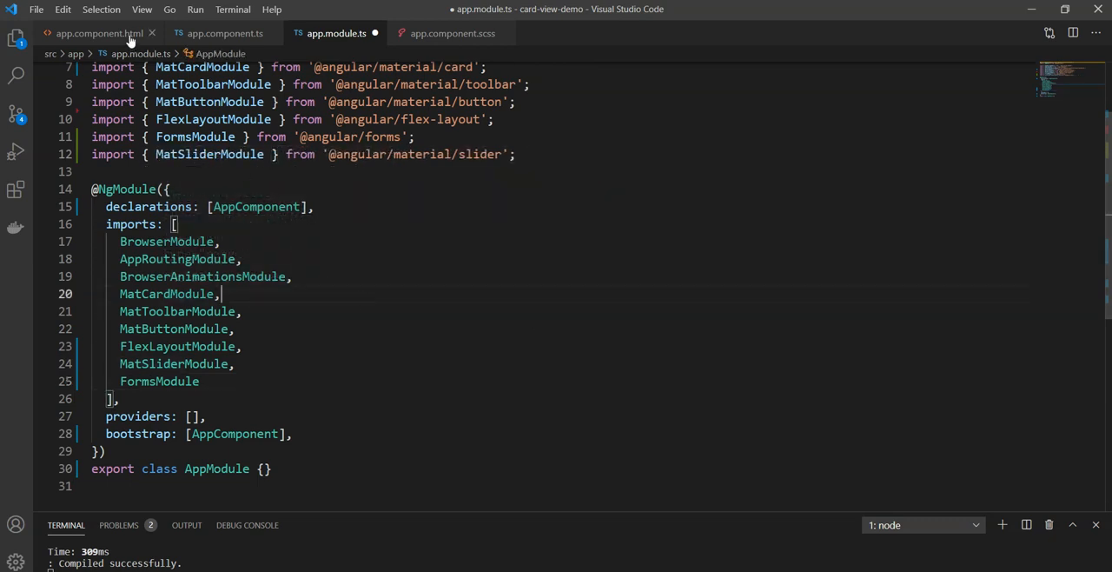
# Add a mat-slider to the app.component.html toolbar with min 3, max 6 and thumbLabel true
pyautogui.click(98, 33)
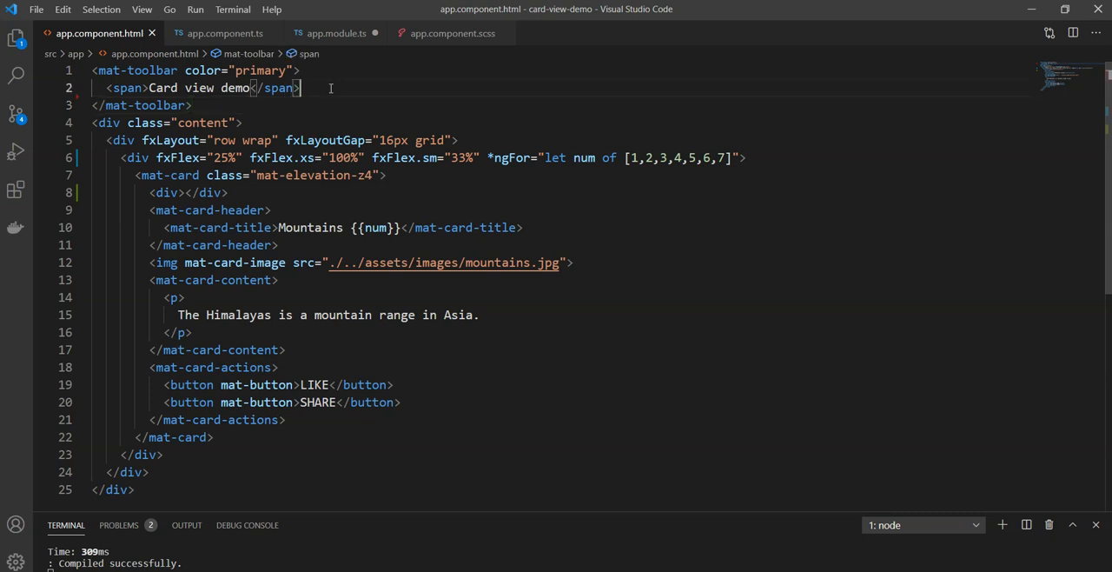
pyautogui.press('Enter')
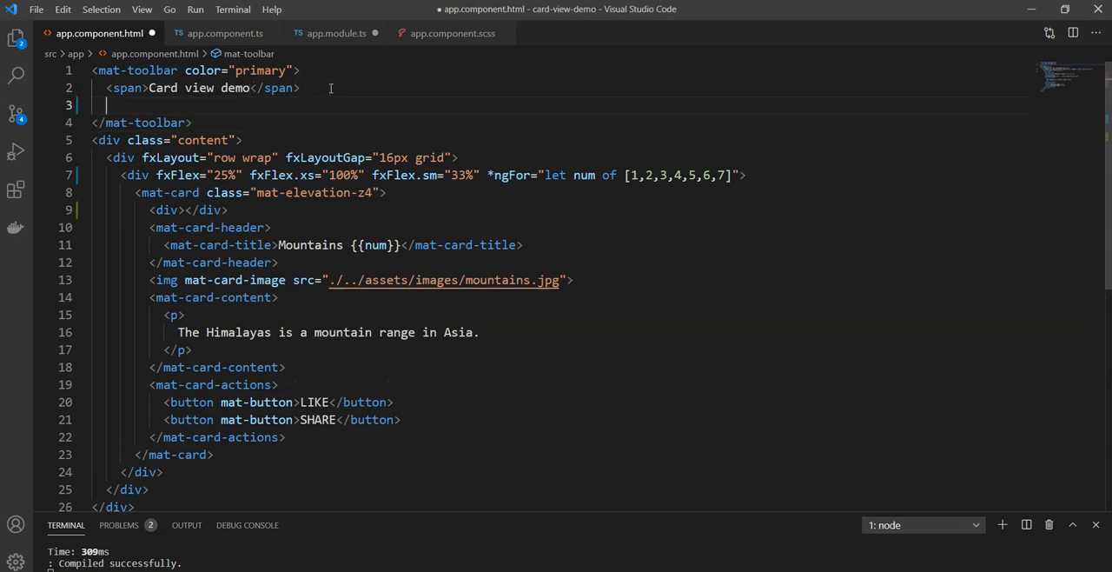
pyautogui.write('<mat-slider ></mat-slider>')
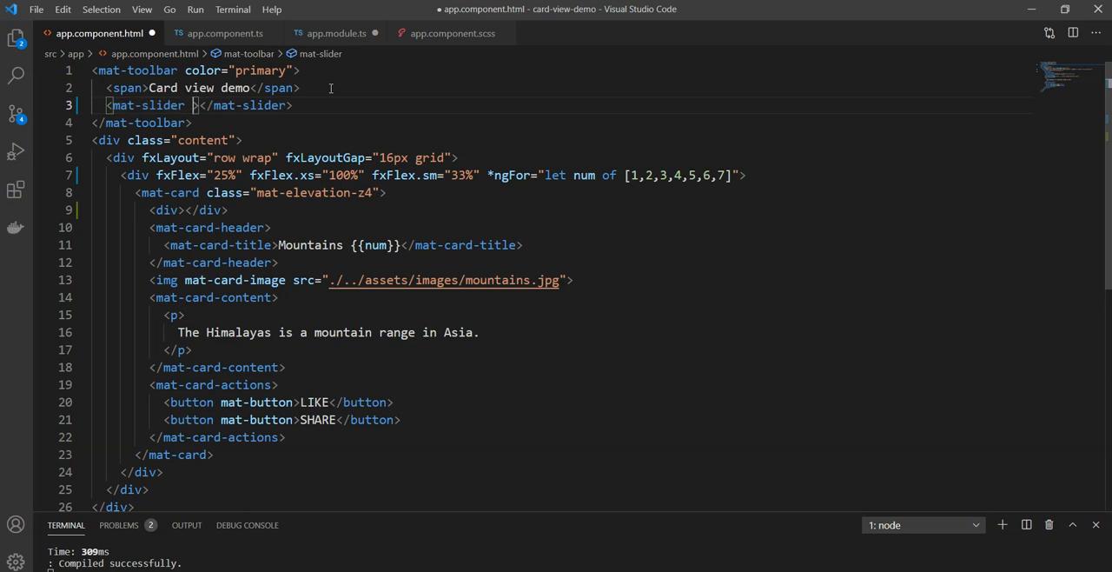
pyautogui.write('[]')
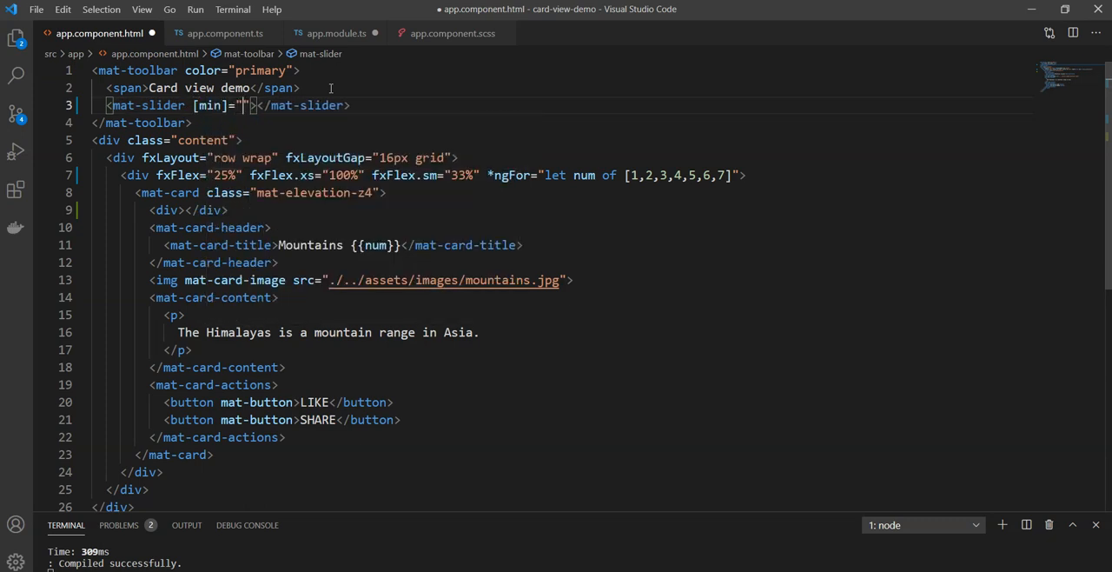
pyautogui.write('3')
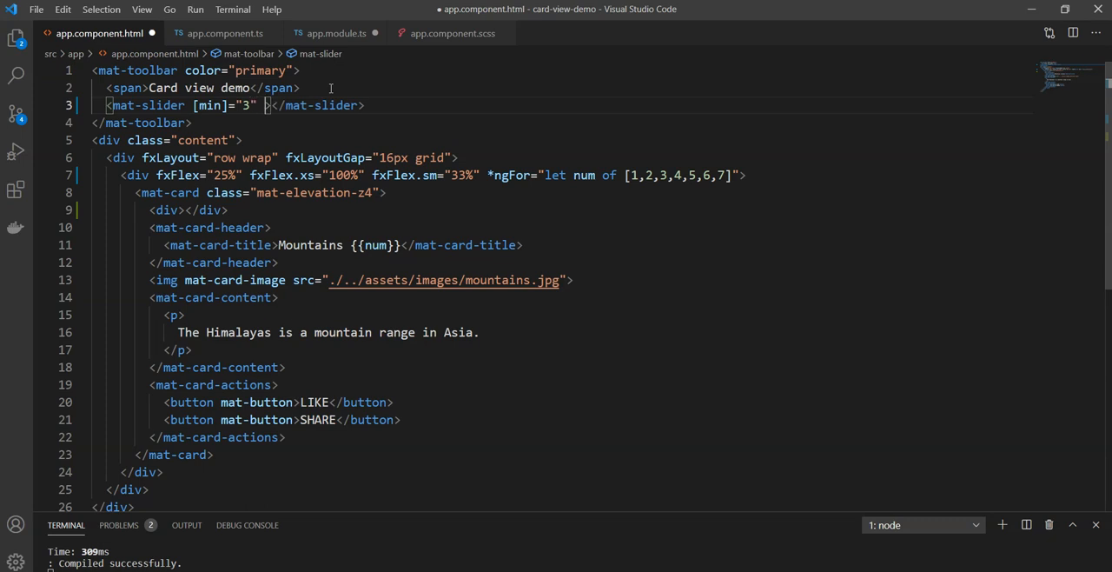
pyautogui.write('[max=""]')
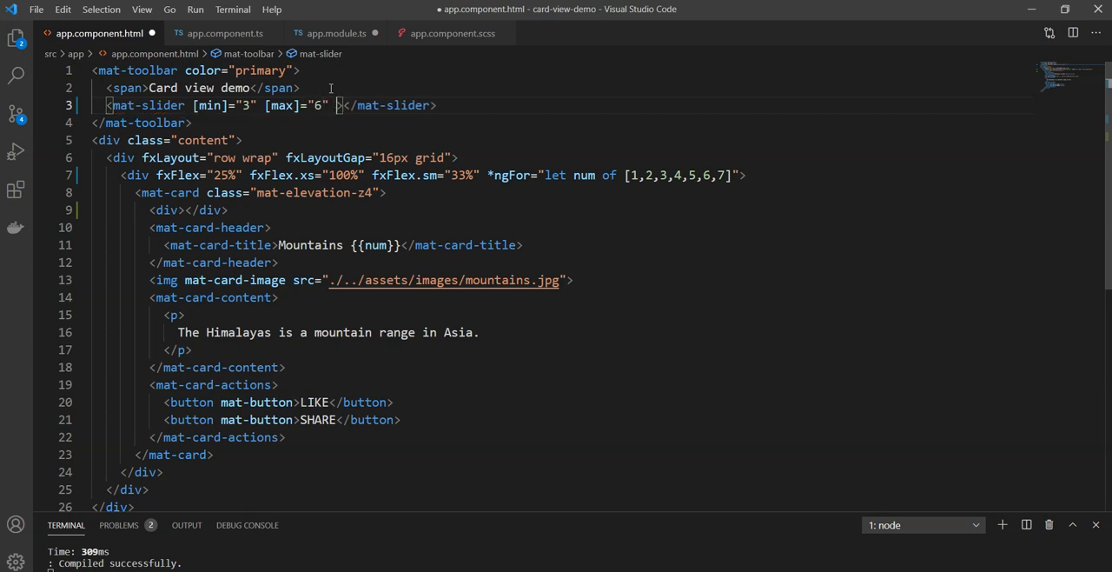
pyautogui.write('thumbLabel]="')
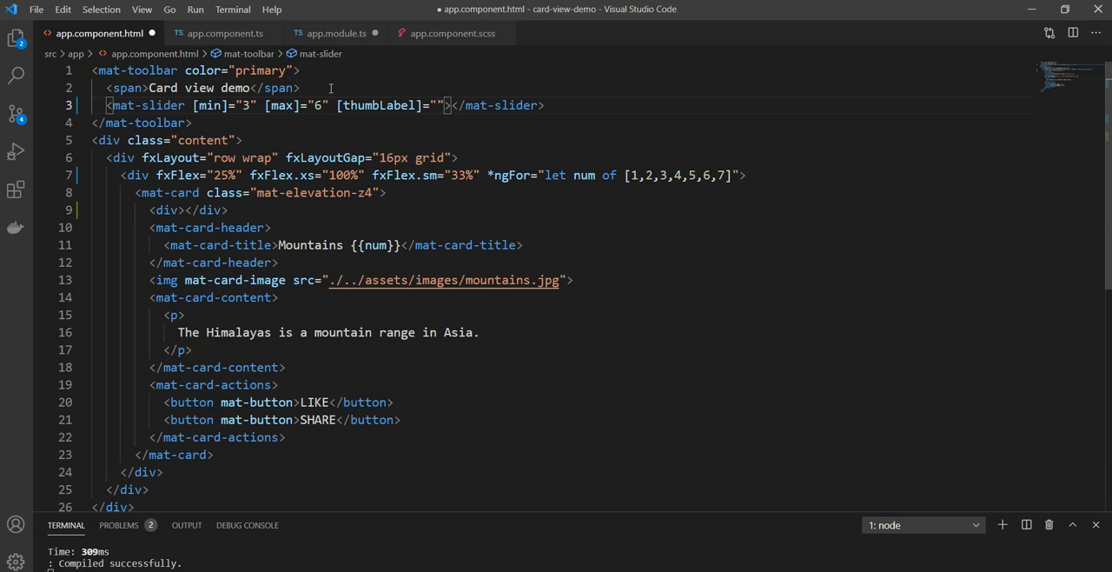
pyautogui.write('true')
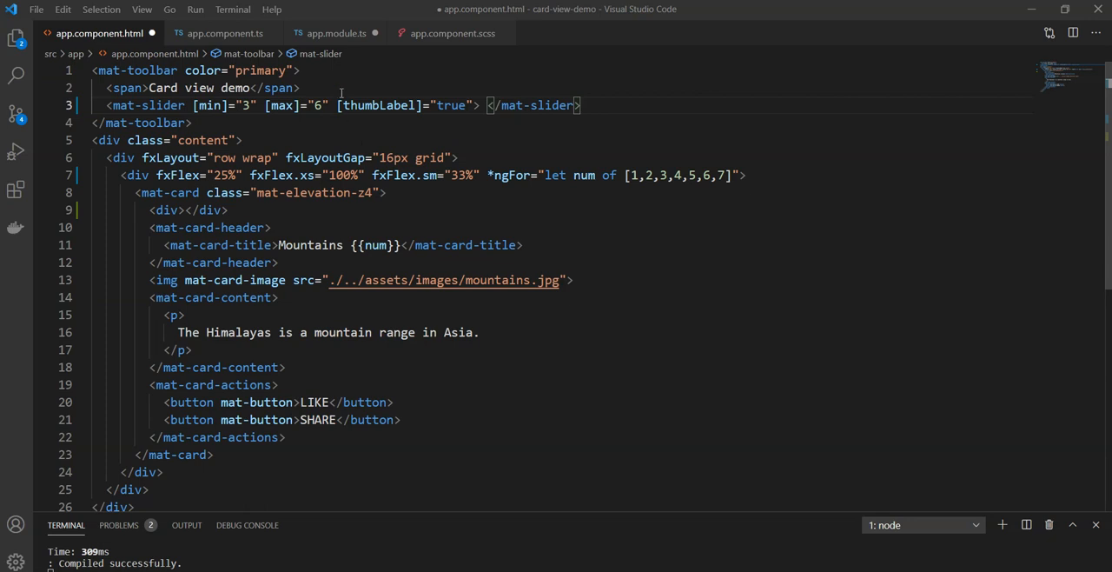
# Wrap a 'Columns' label span and the mat-slider together inside a toolbar div
pyautogui.press('Enter')
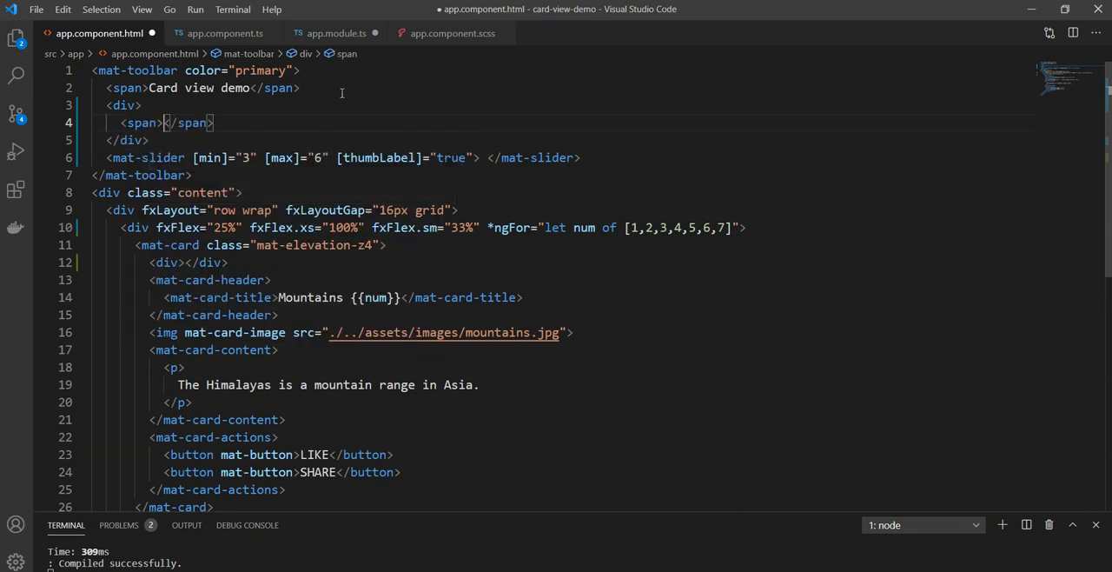
pyautogui.write('Columns')
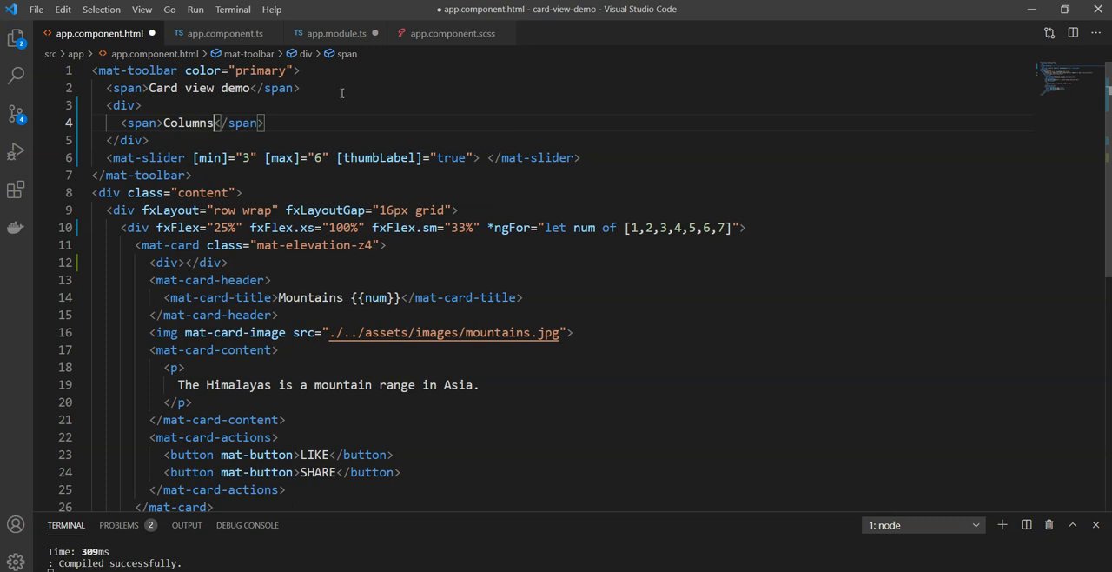
pyautogui.click(154, 158)
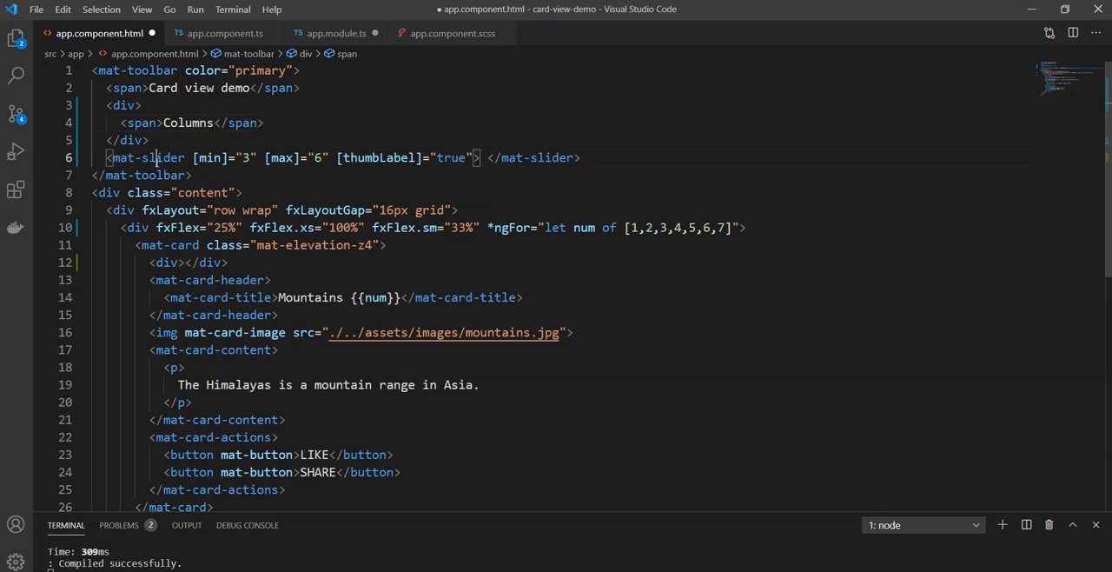
pyautogui.press('Delete')
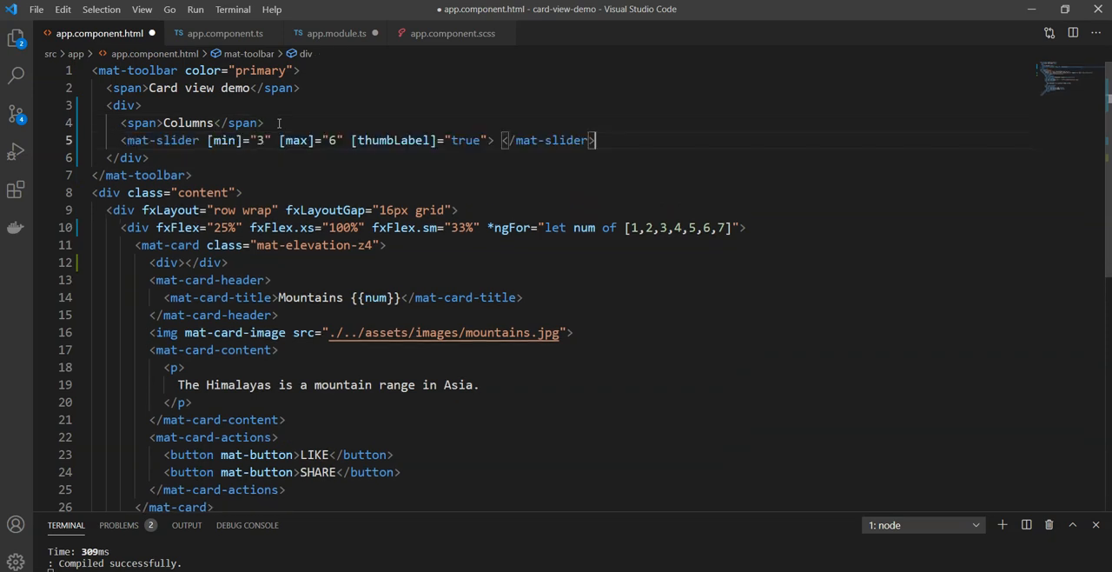
# Give the Columns span the column-label class
pyautogui.click(156, 122)
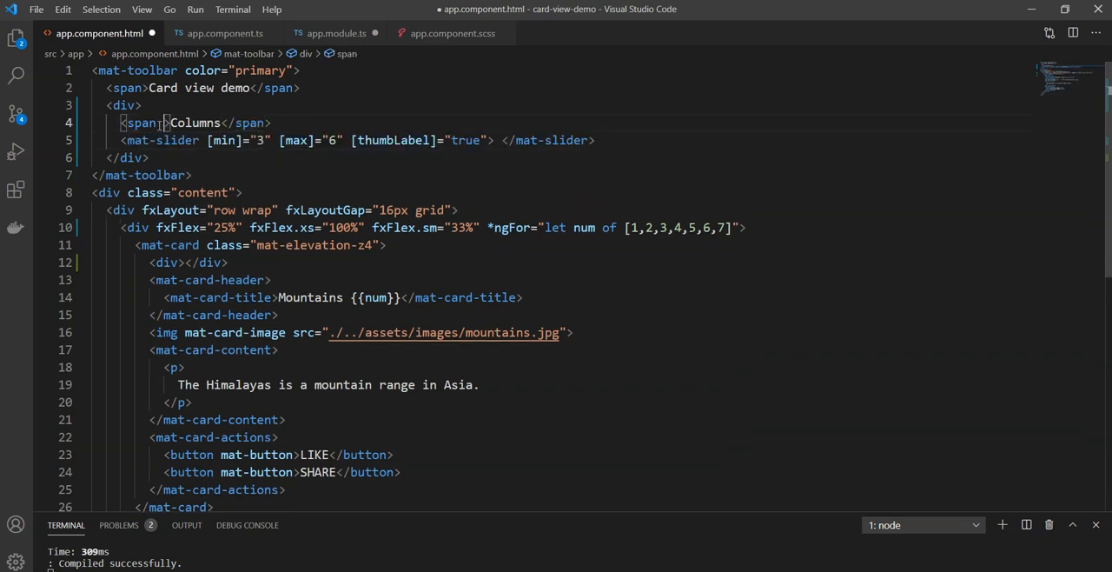
pyautogui.write('class=""')
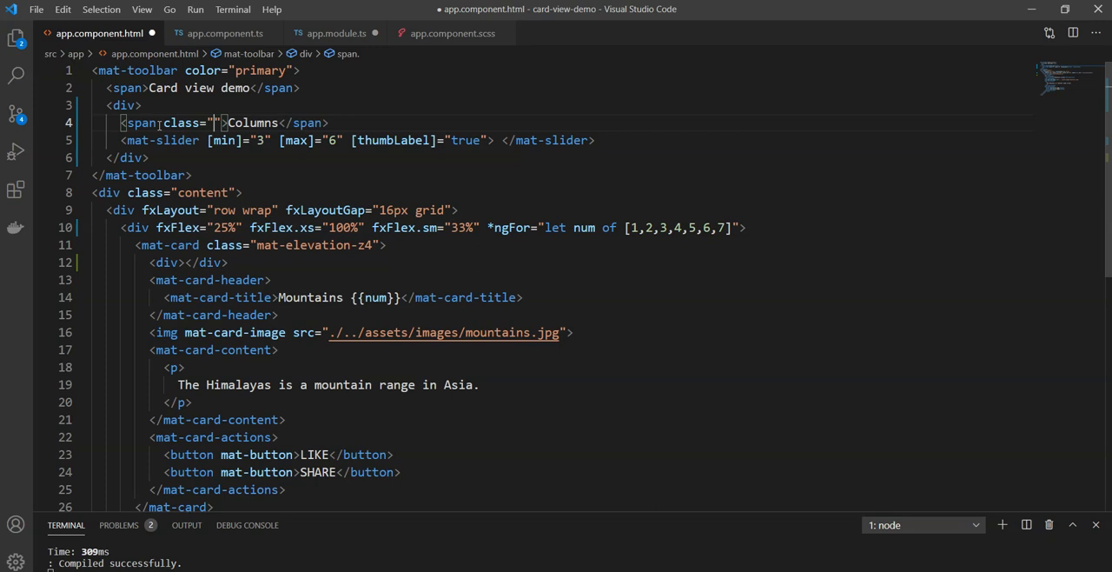
pyautogui.write('column-1')
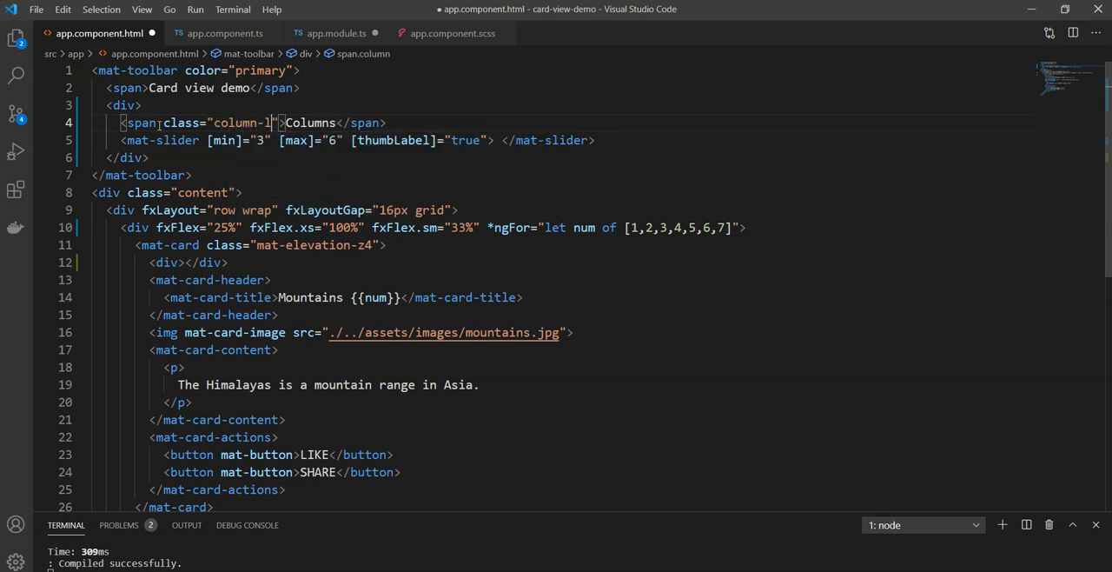
pyautogui.write('label')
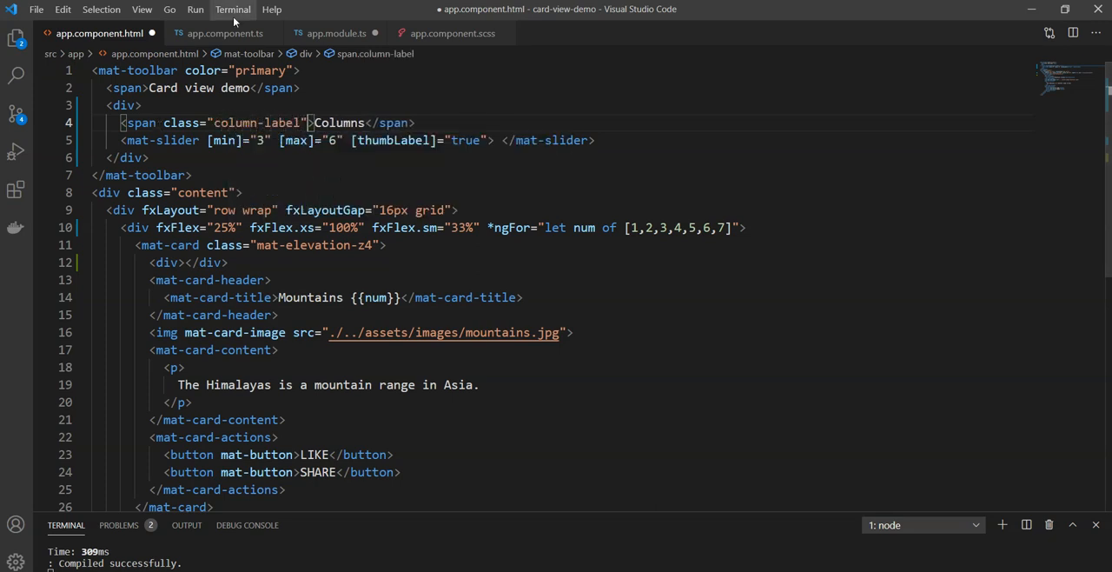
pyautogui.click(452, 33)
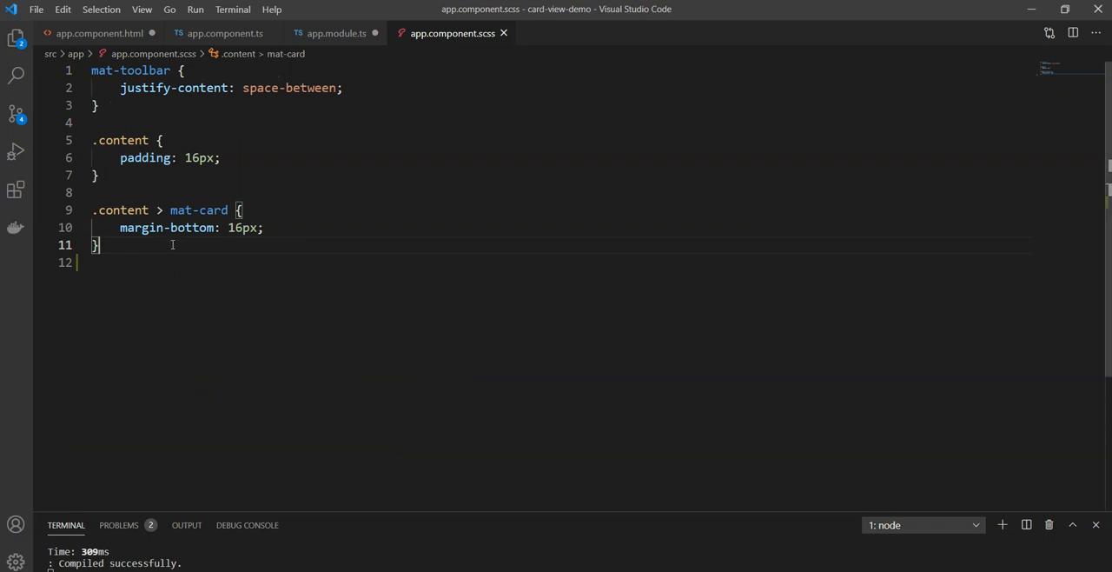
# Add a .column-label rule with margin-right 8px and font-size 1rem, and save
pyautogui.write('.column-label {')
pyautogui.write('margin-right: 8;')
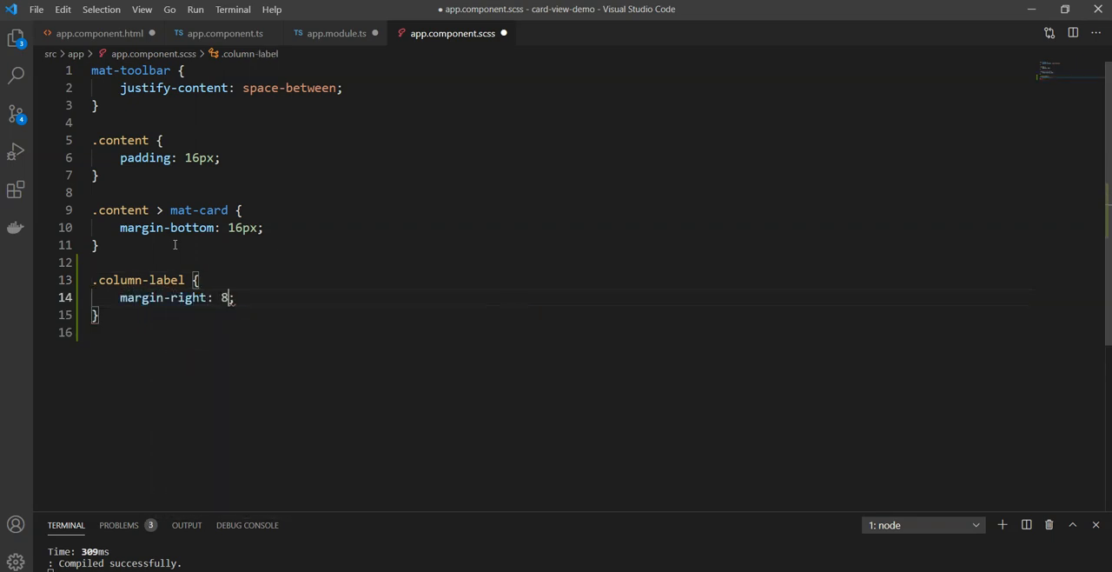
pyautogui.write('font-size: ;')
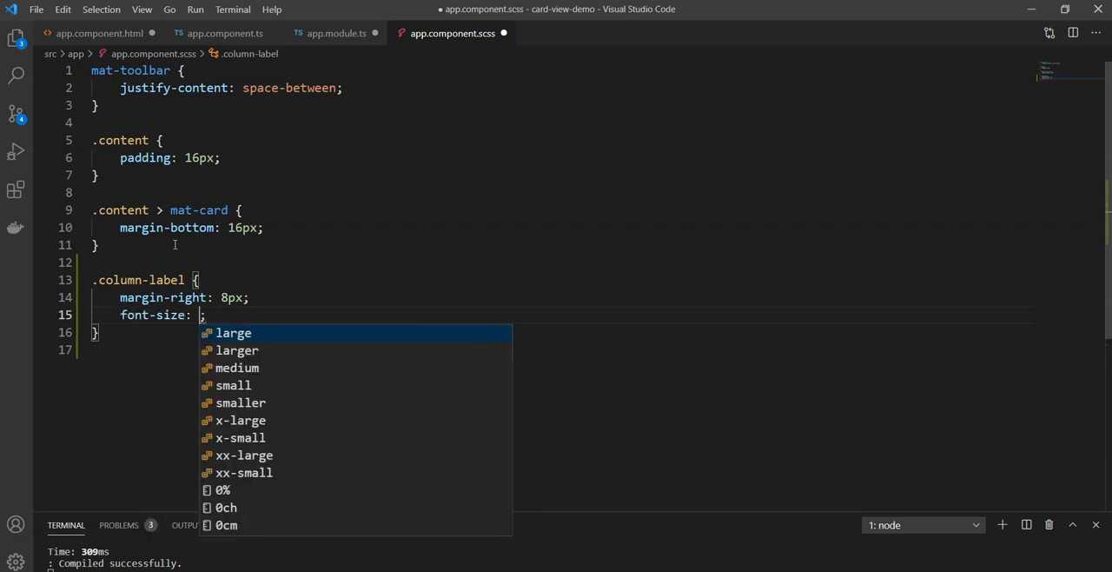
pyautogui.write('1rem;')
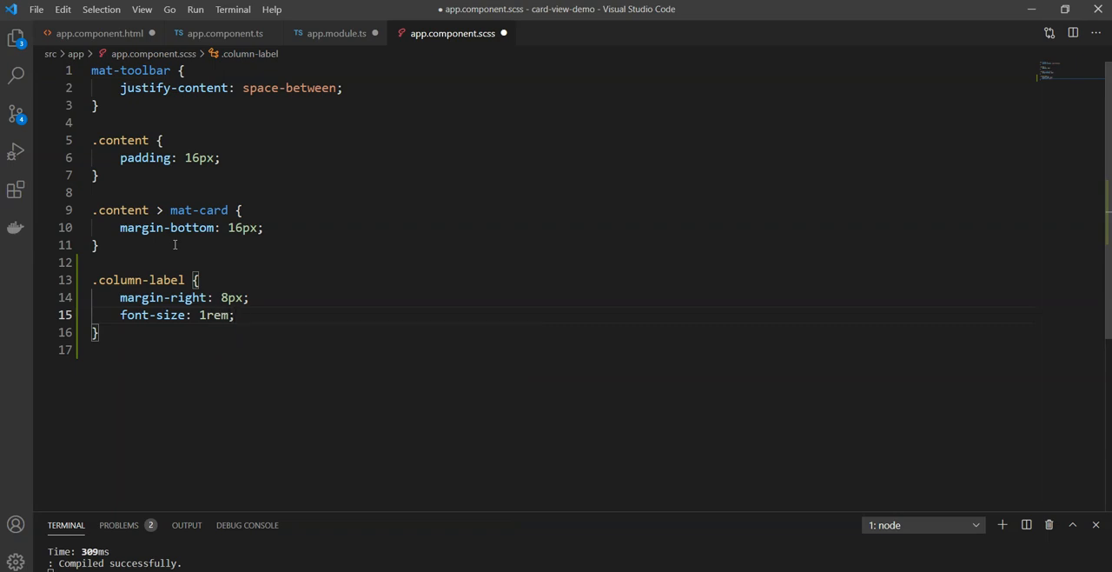
pyautogui.moveTo(440, 255)
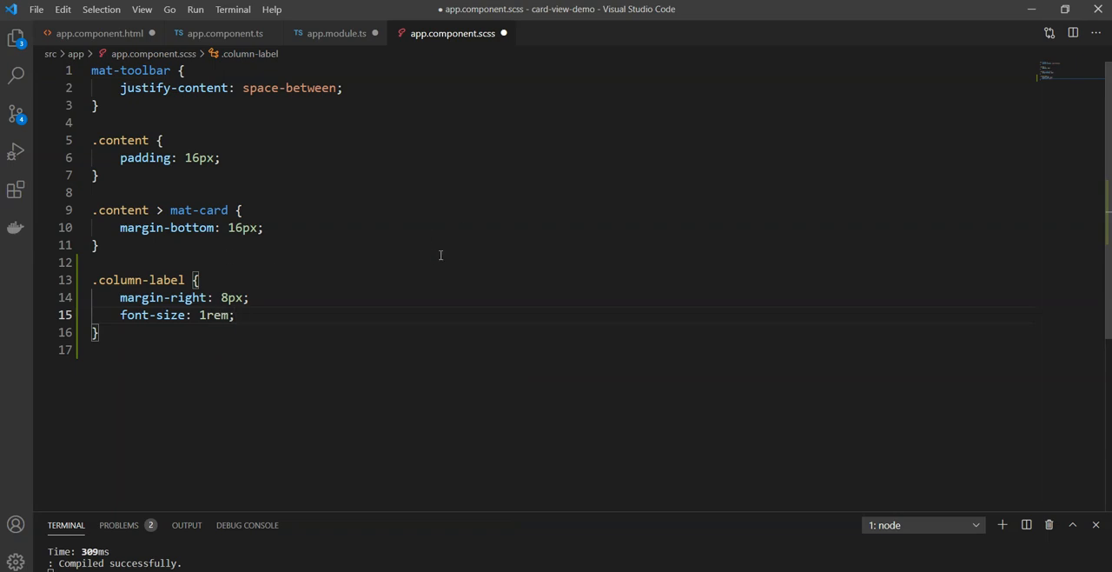
pyautogui.press('ctrl+s')
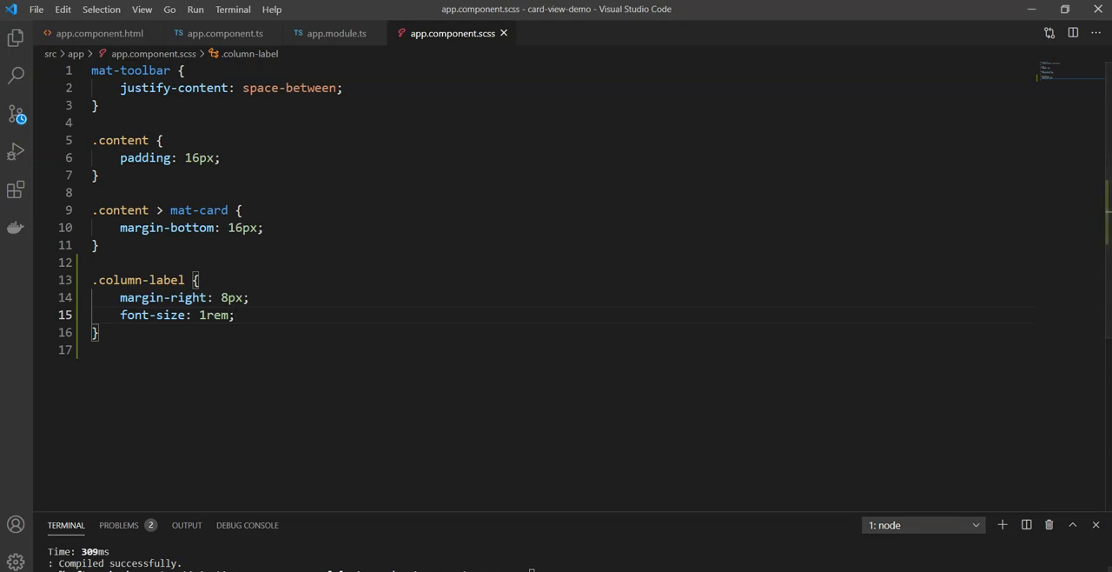
# Switch to the Chrome card demo and drag the Columns slider back and forth to test it
pyautogui.press('alt+tab')
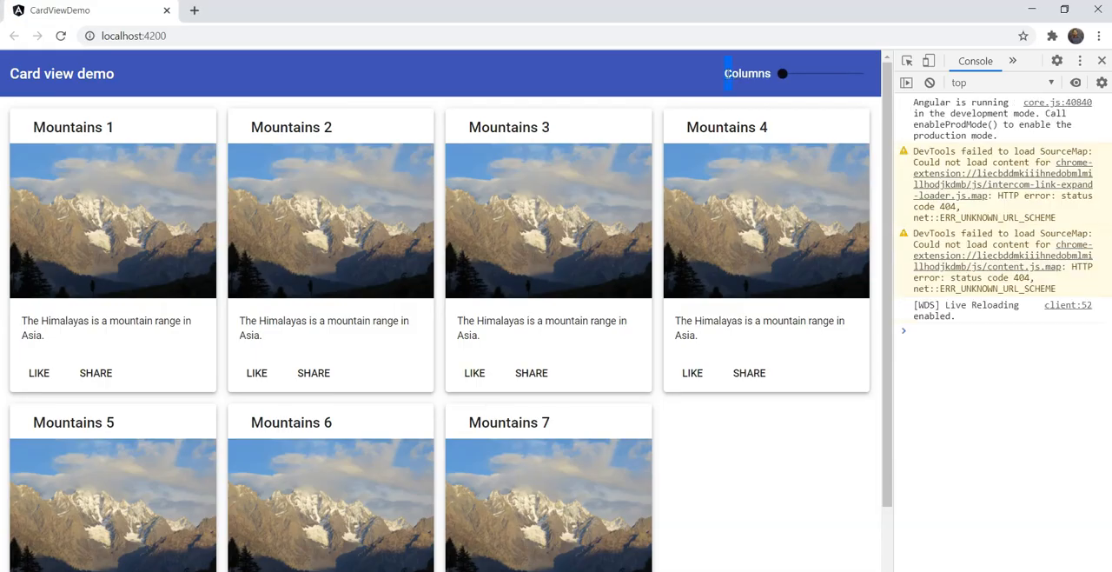
pyautogui.moveTo(782, 73); pyautogui.dragTo(808, 73)
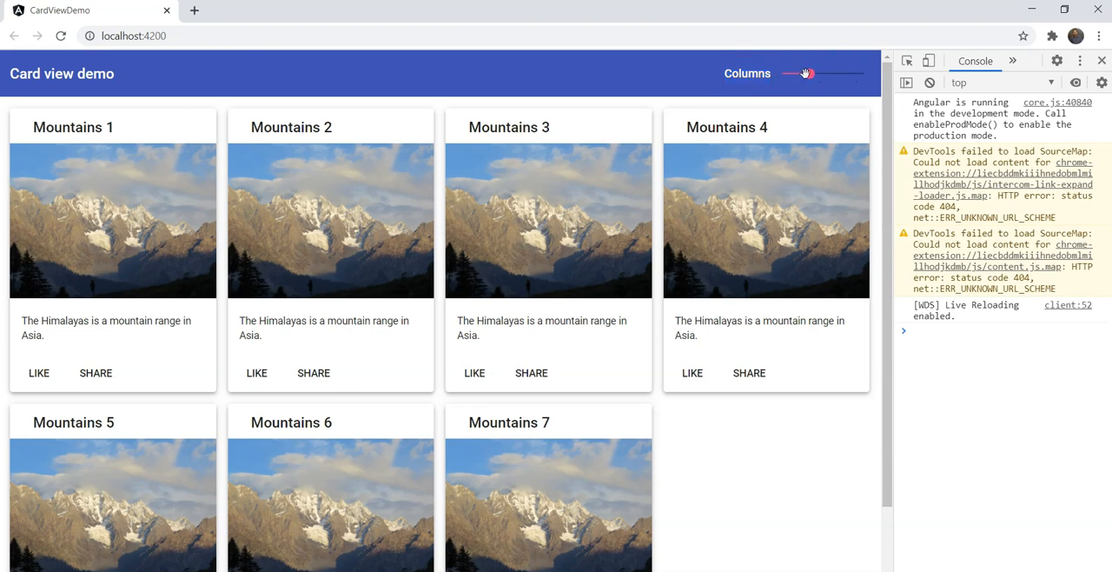
pyautogui.moveTo(803, 73); pyautogui.dragTo(782, 73)
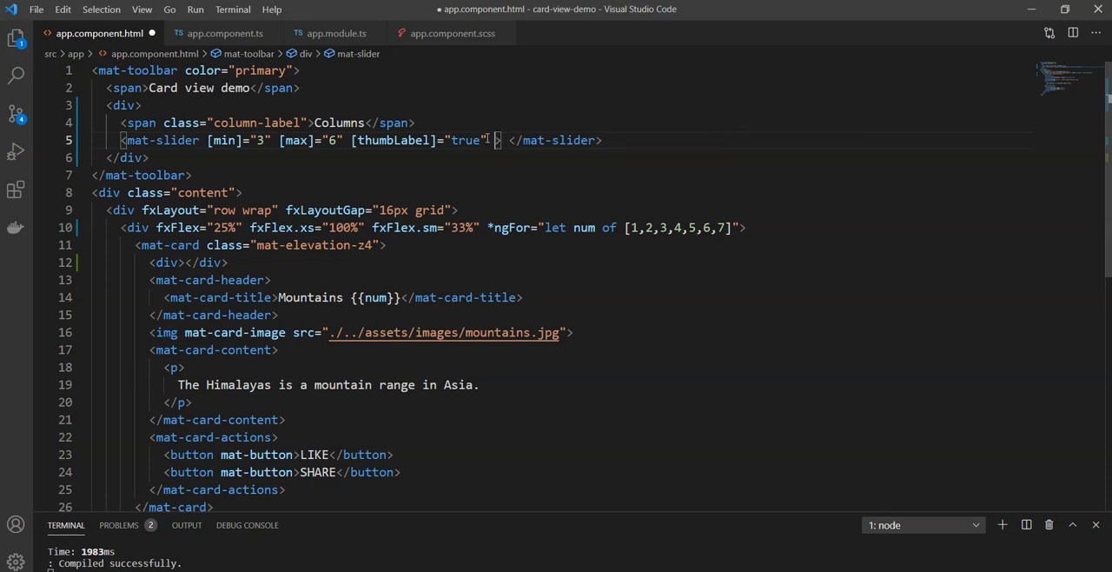
# Bind the mat-slider two-way to gridColumns with [(ngModel)]="gridColumns"
pyautogui.write('[(ngModel)]="')
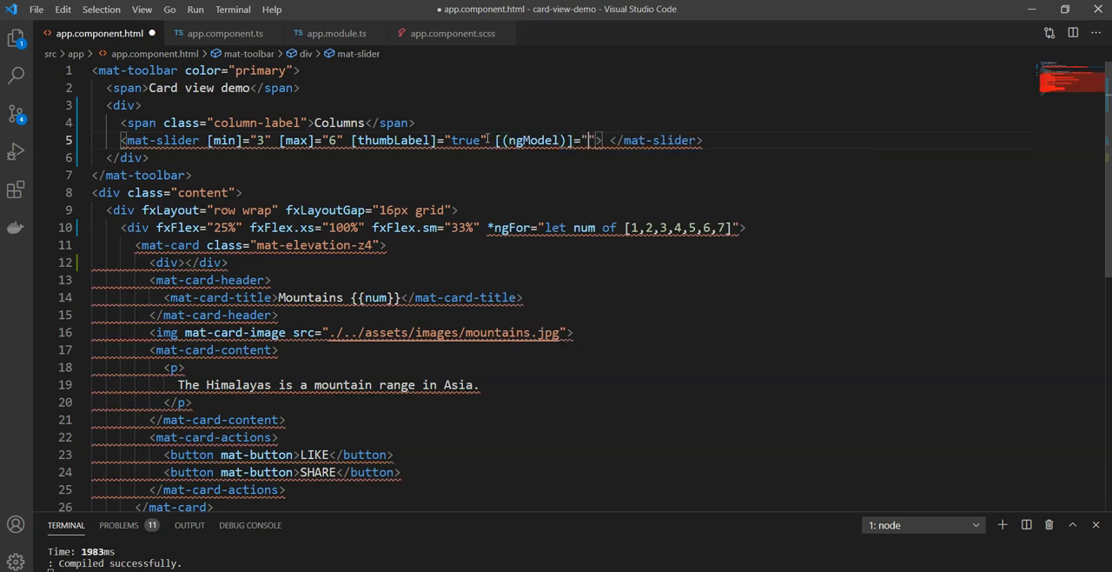
pyautogui.write('gridCol')
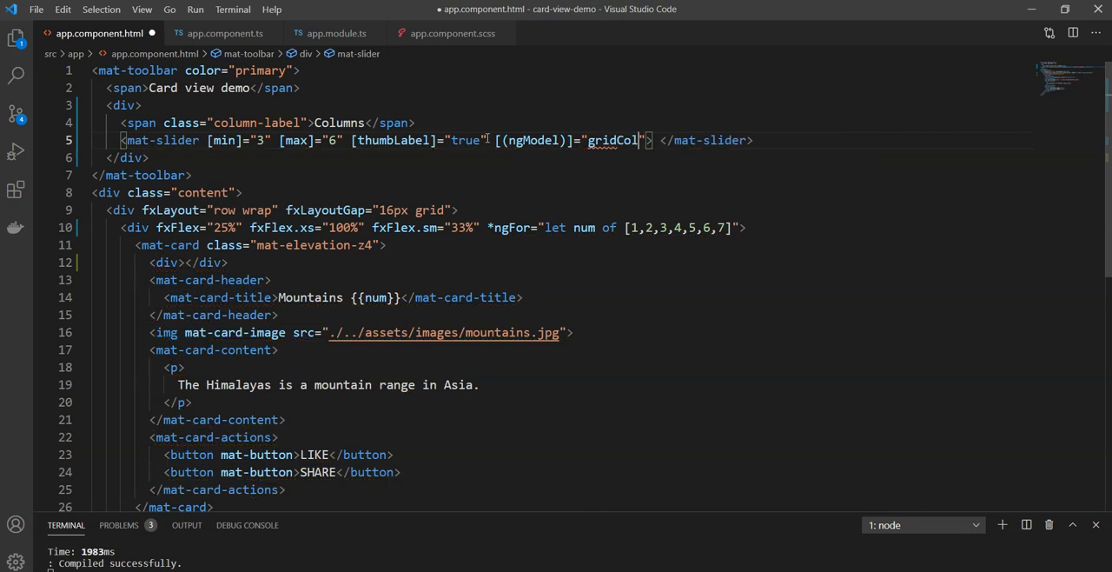
pyautogui.write('umns')
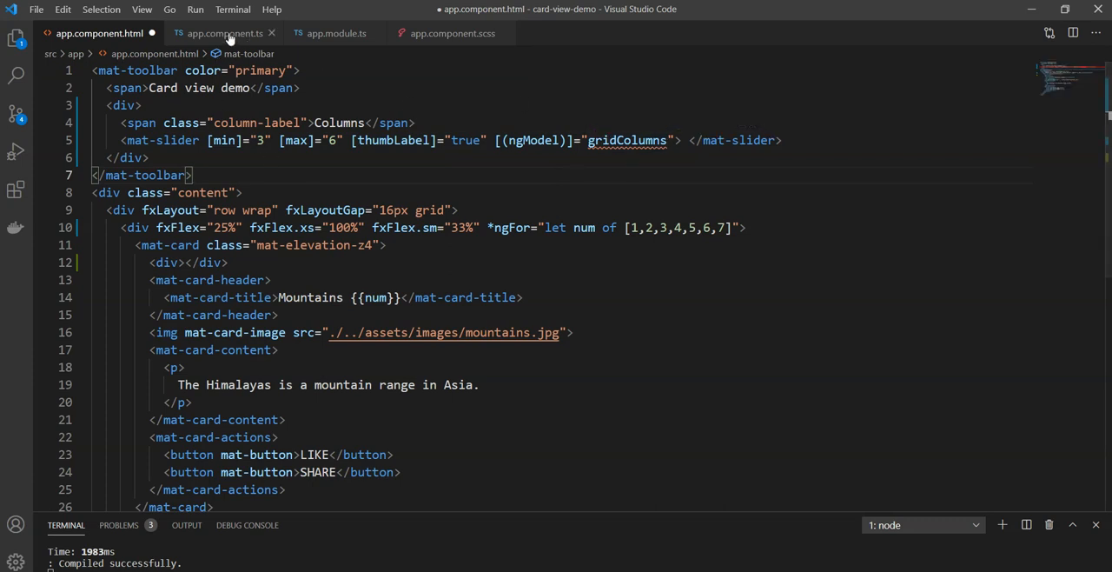
pyautogui.click(224, 33)
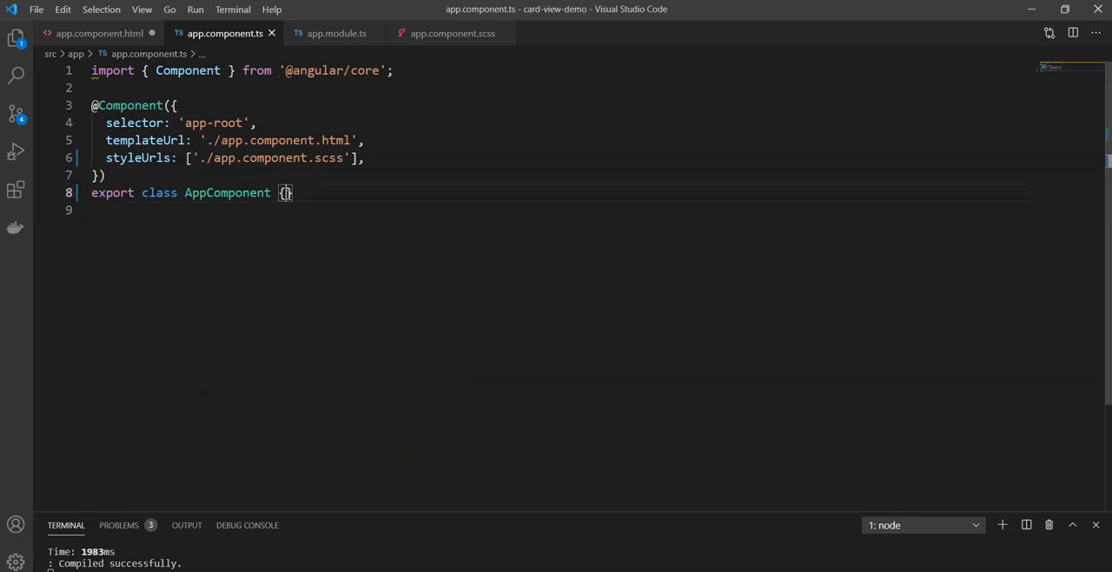
# Declare gridColumns = 3 in AppComponent and return to the HTML template
pyautogui.write('grid')
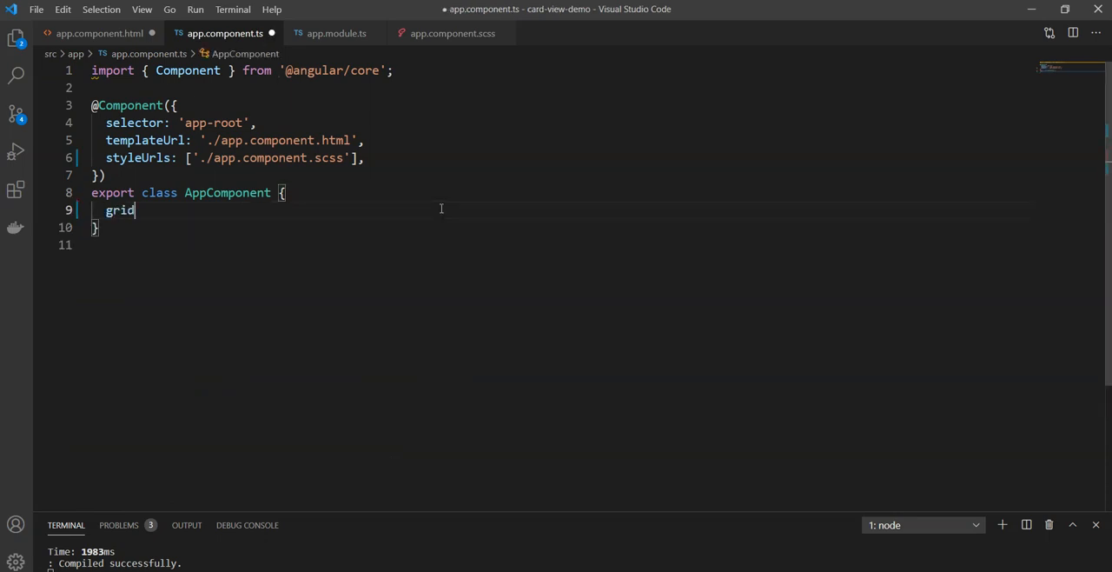
pyautogui.write('Columns = 3;')
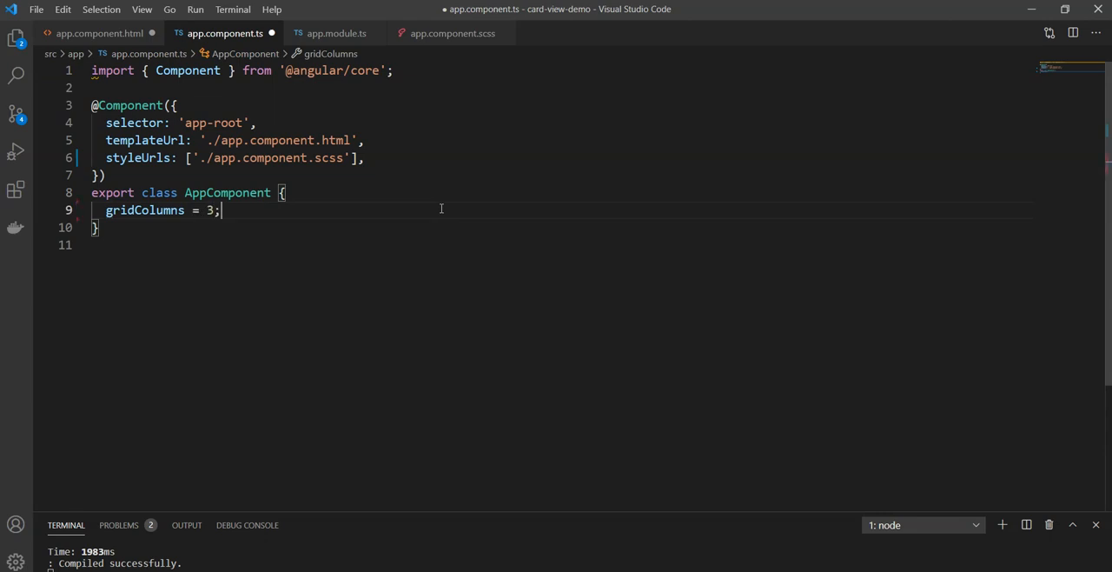
pyautogui.click(99, 33)
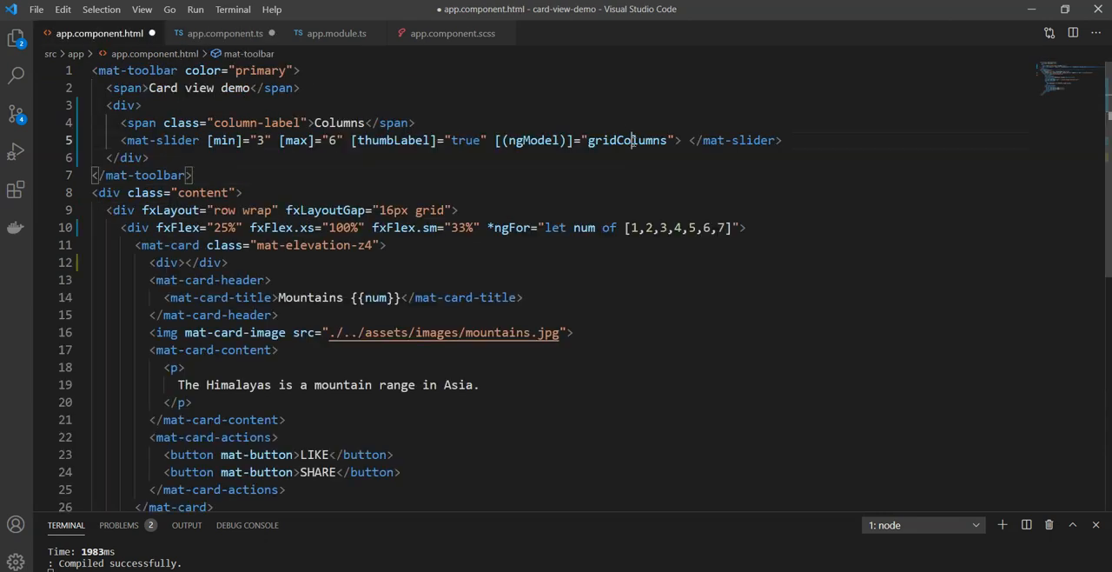
pyautogui.click(121, 104)
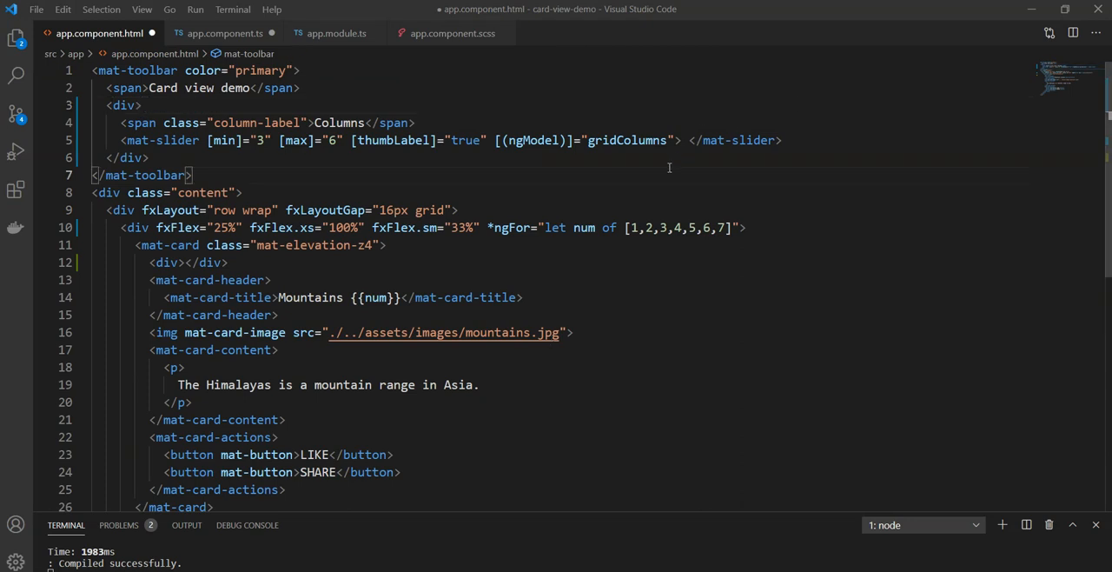
pyautogui.moveTo(98, 127)
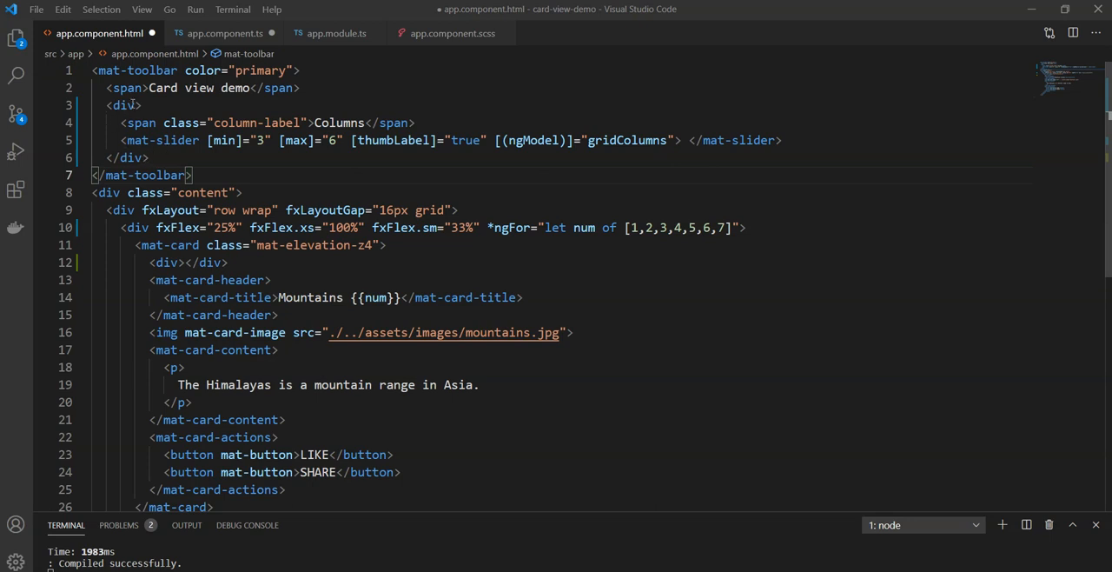
# Add fxHide.lt-md to the div wrapping the Columns label and slider
pyautogui.write('fxHide')
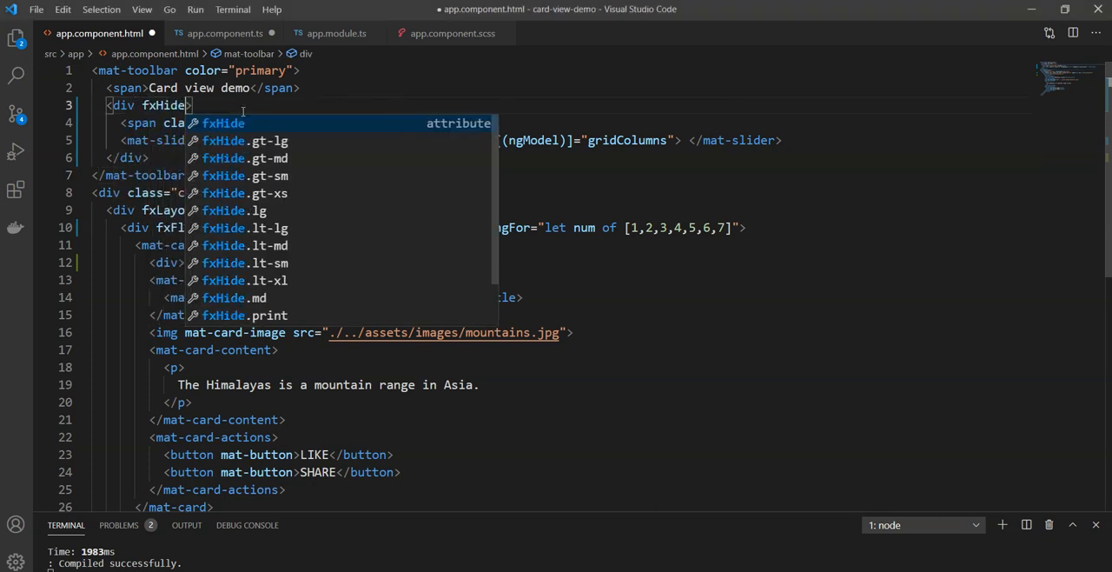
pyautogui.write('.lt-md')
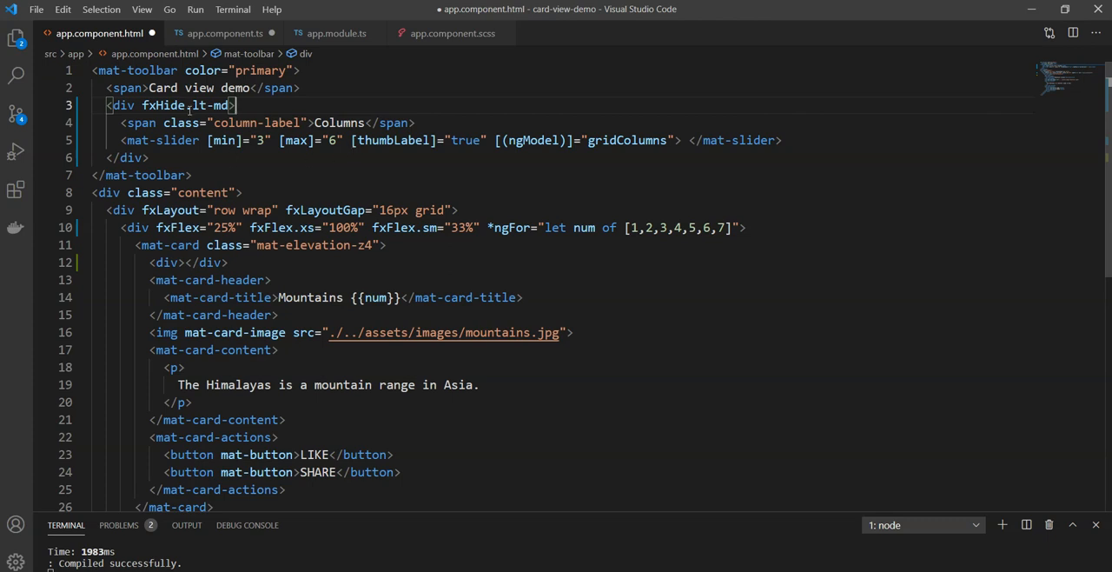
pyautogui.moveTo(198, 105)
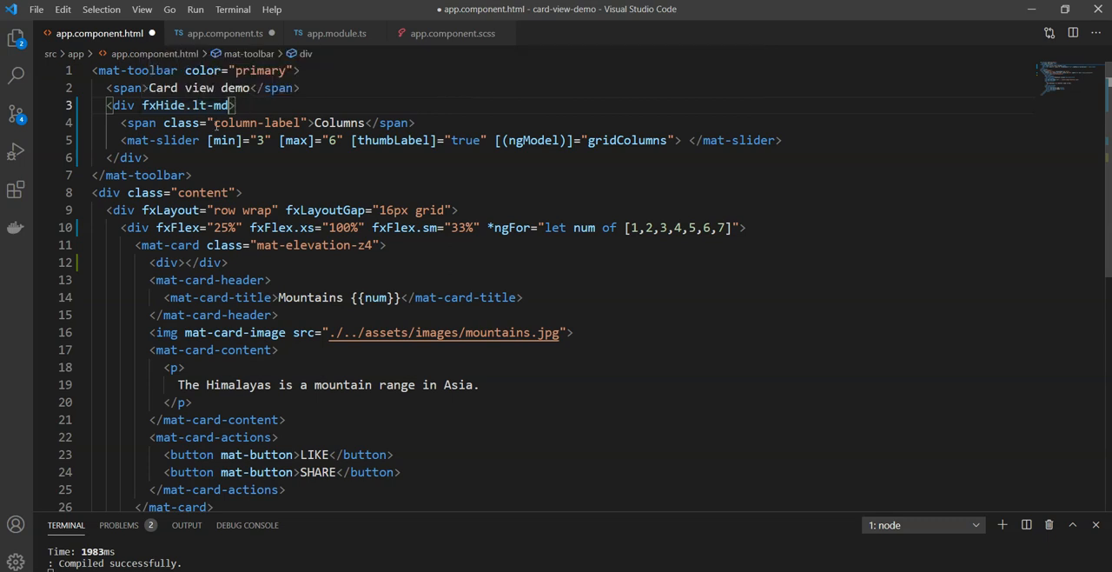
pyautogui.moveTo(202, 105)
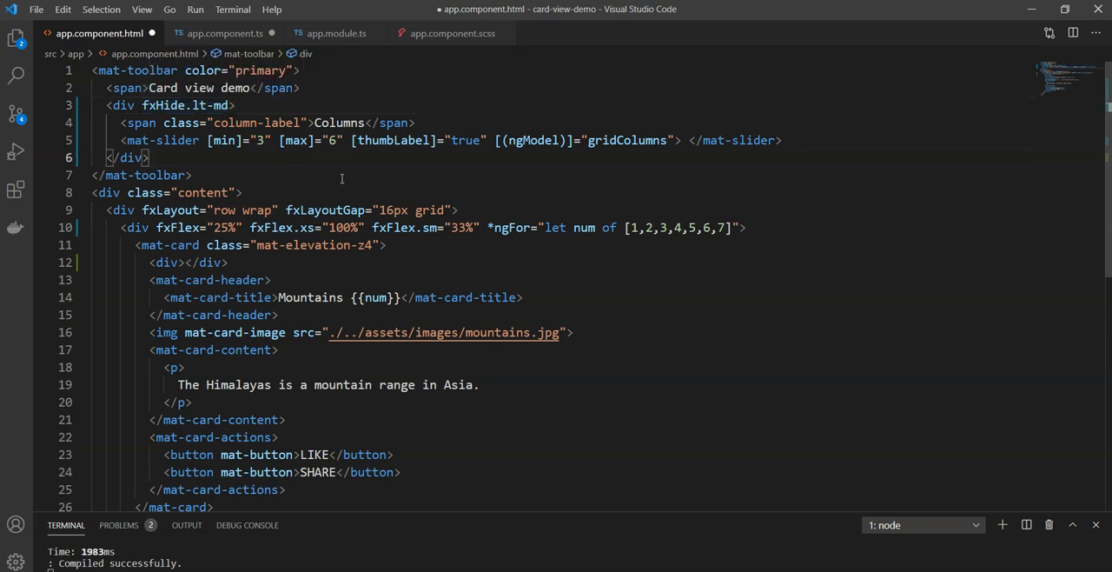
# Save the template changes with the Columns slider toolbar
pyautogui.press('ctrl+s')
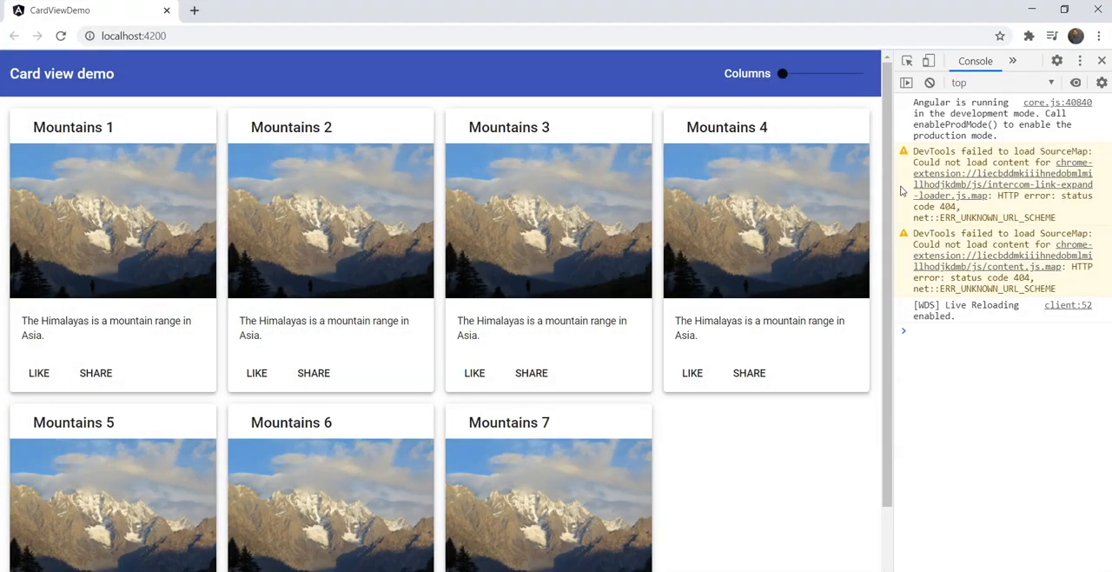
pyautogui.moveTo(779, 73)
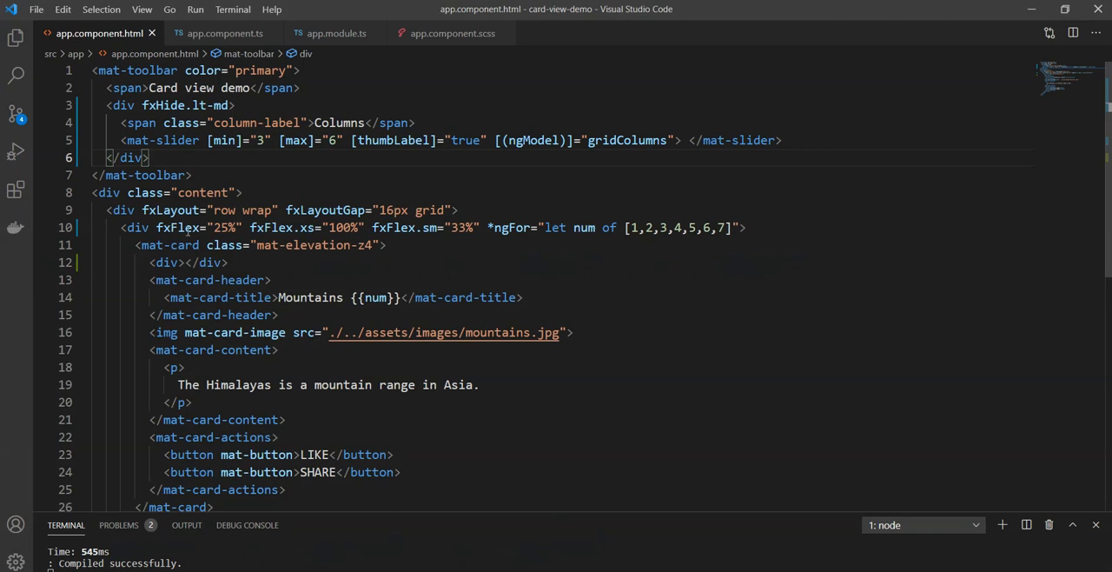
pyautogui.moveTo(178, 228)
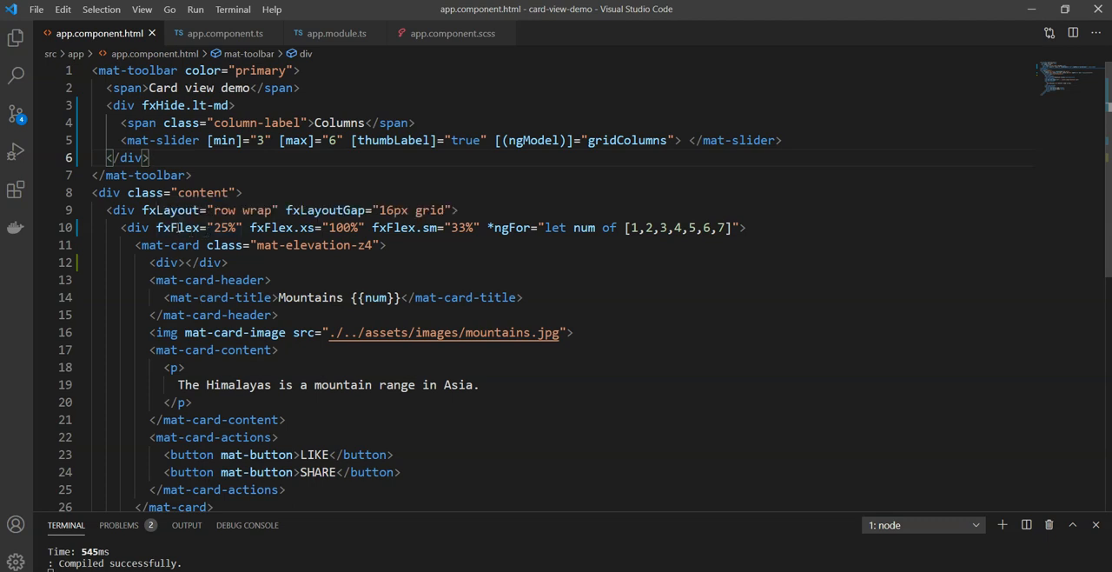
# Replace the card's fixed 25% width with [fxFlex]="(100/gridColumns) + '%'"
pyautogui.click(177, 226)
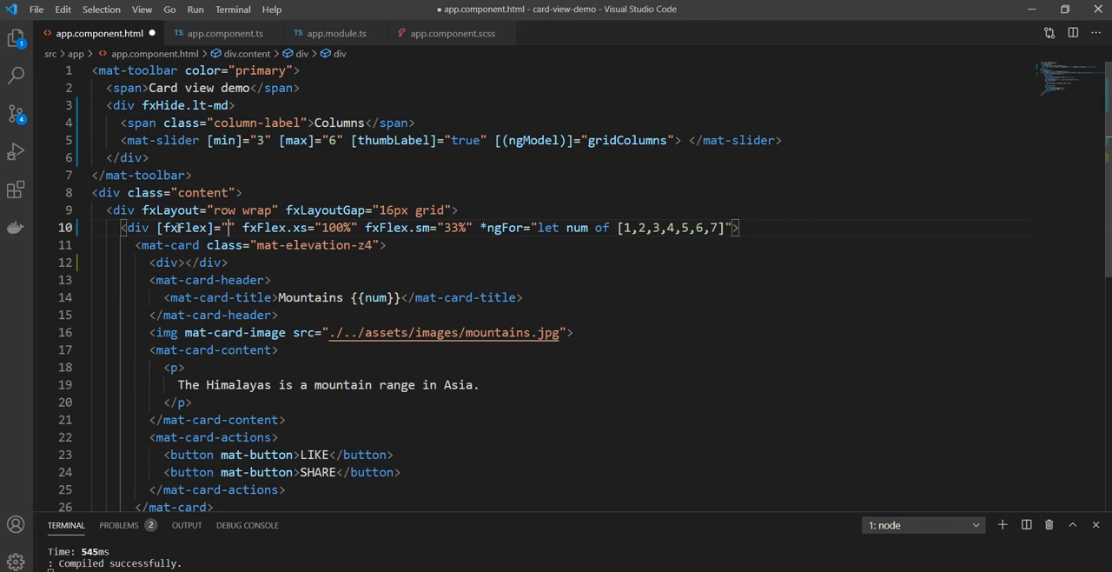
pyautogui.write('gridColumns')
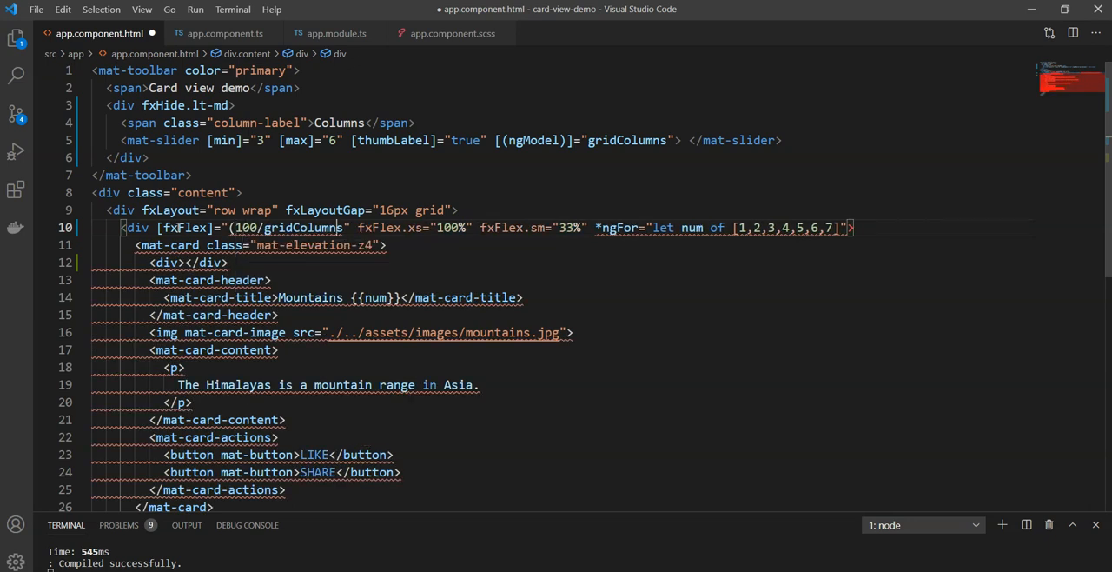
pyautogui.write('+ "')
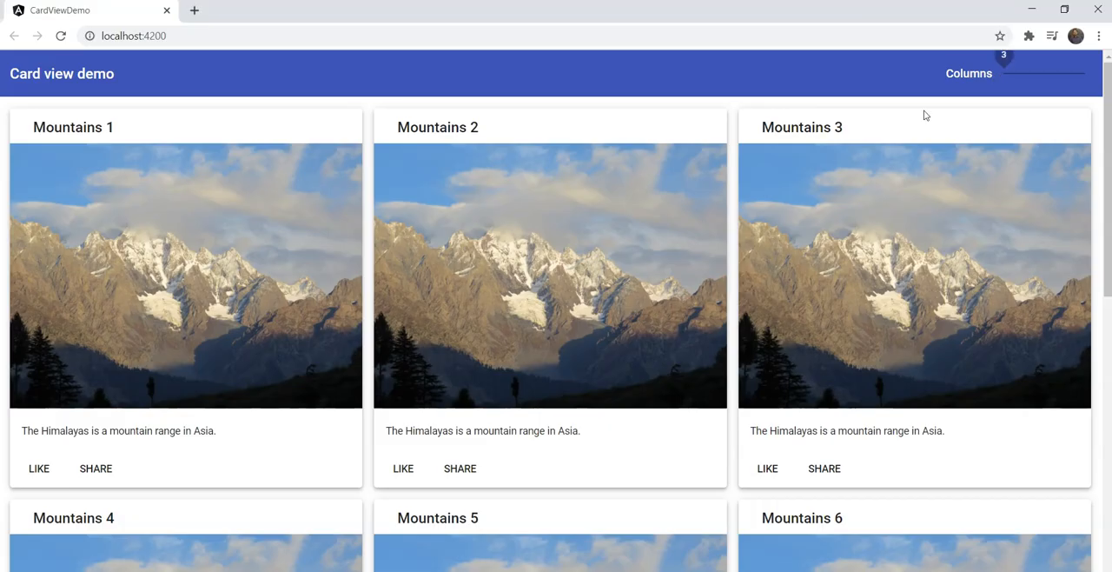
pyautogui.moveTo(1005, 78)
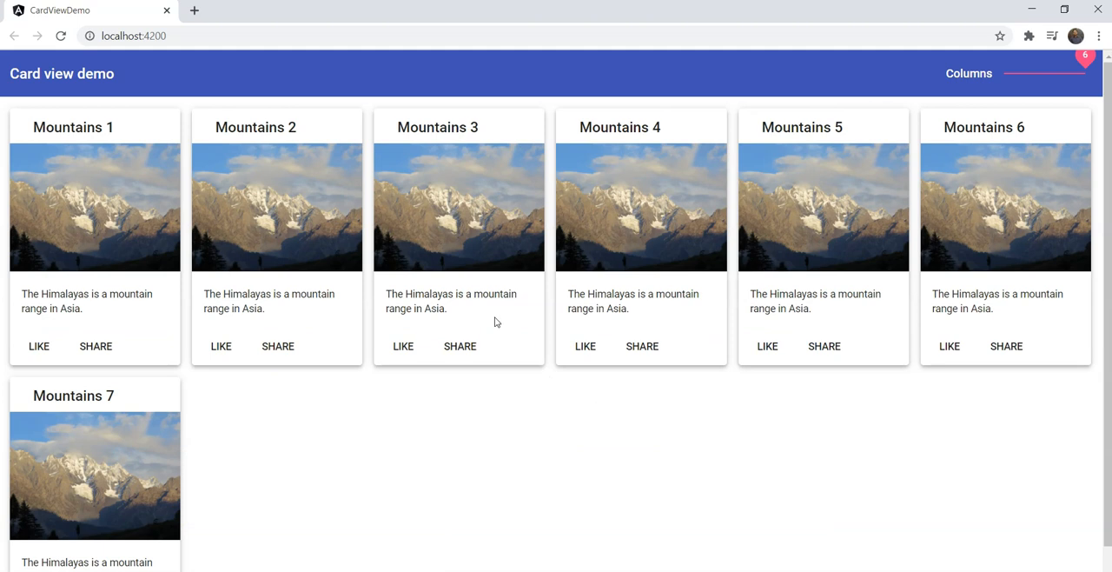
pyautogui.moveTo(1046, 376)
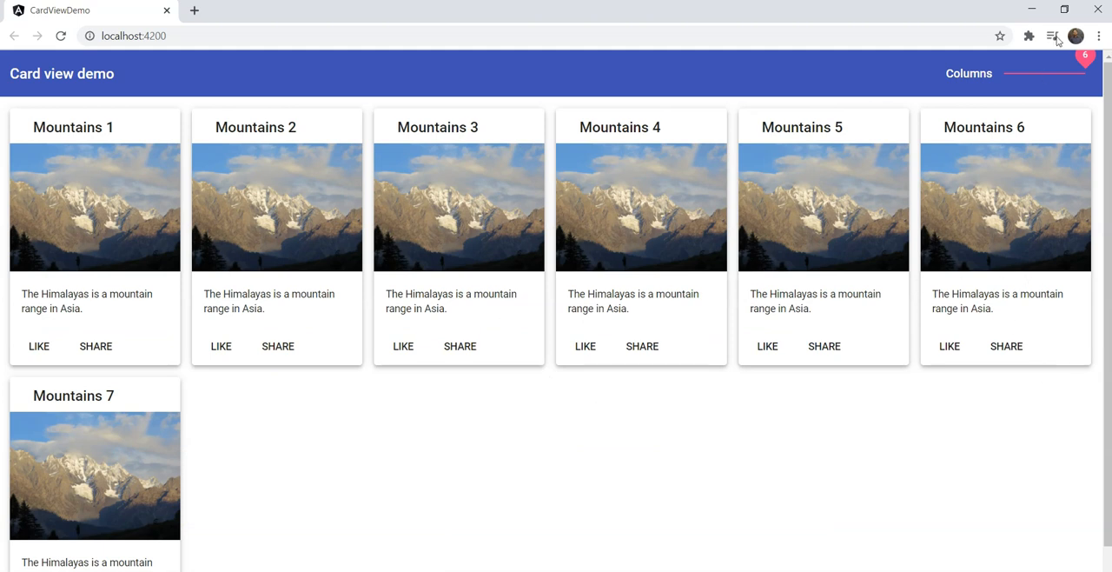
# Drag the Columns slider back to 3 columns and open DevTools with F12
pyautogui.moveTo(1084, 70); pyautogui.dragTo(1032, 69)
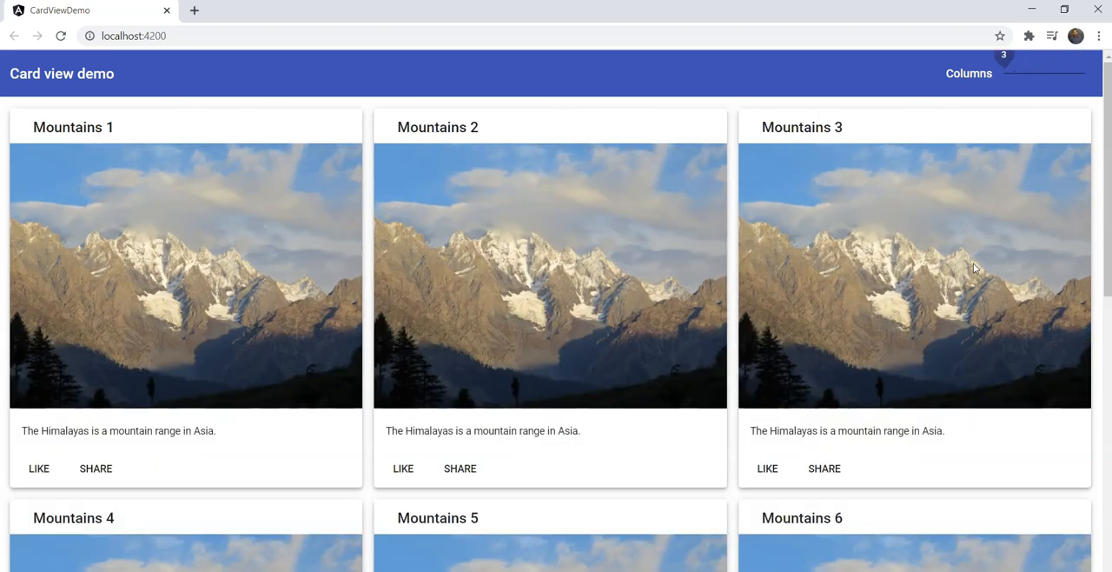
pyautogui.press('F12')
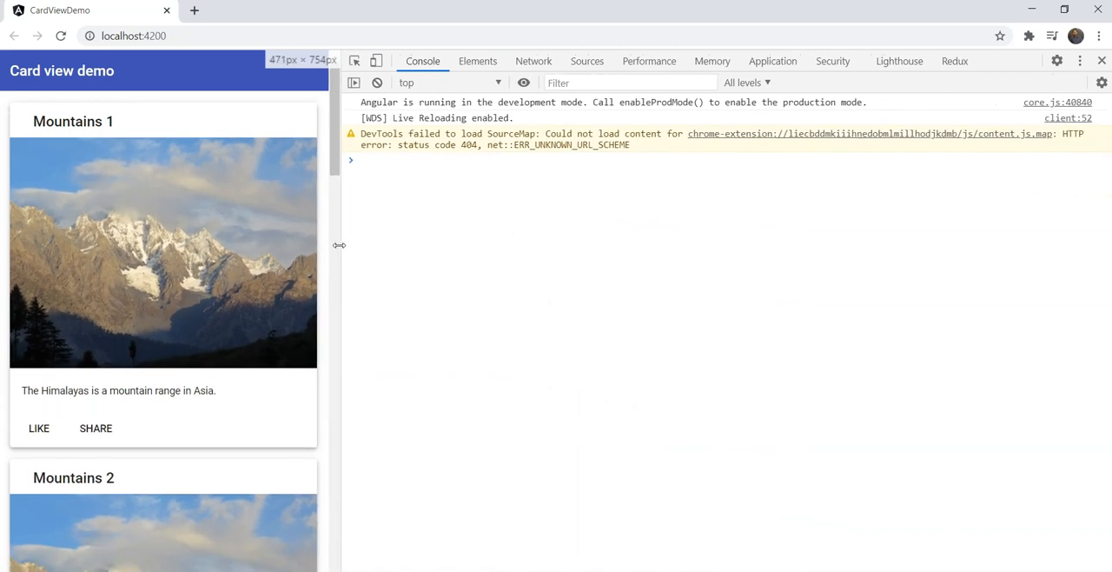
# Widen the page from tablet width until the Columns slider reappears
pyautogui.moveTo(339, 245); pyautogui.dragTo(668, 284)
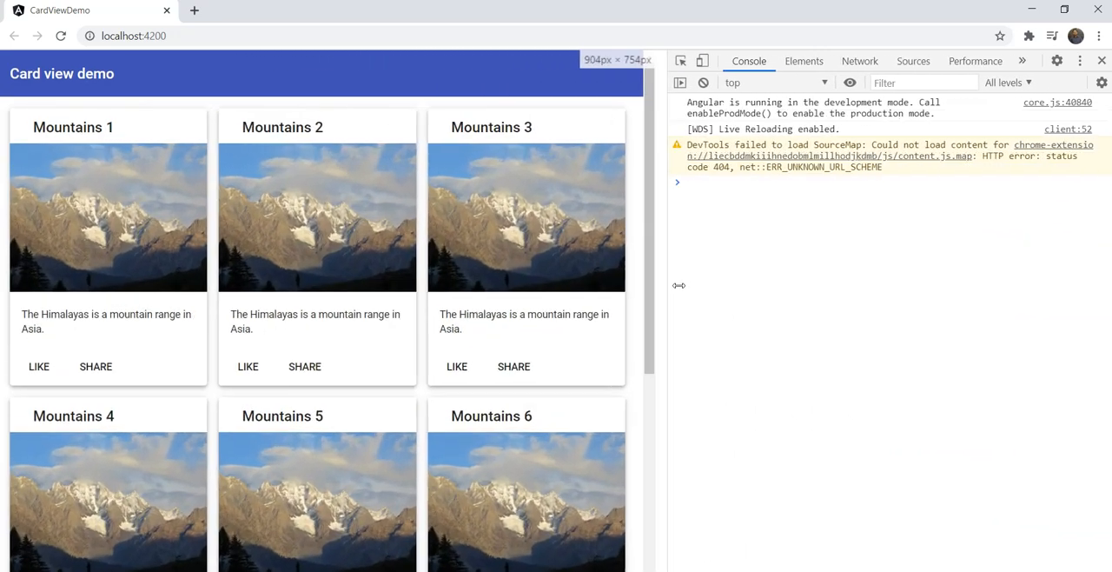
pyautogui.moveTo(666, 285); pyautogui.dragTo(868, 285)
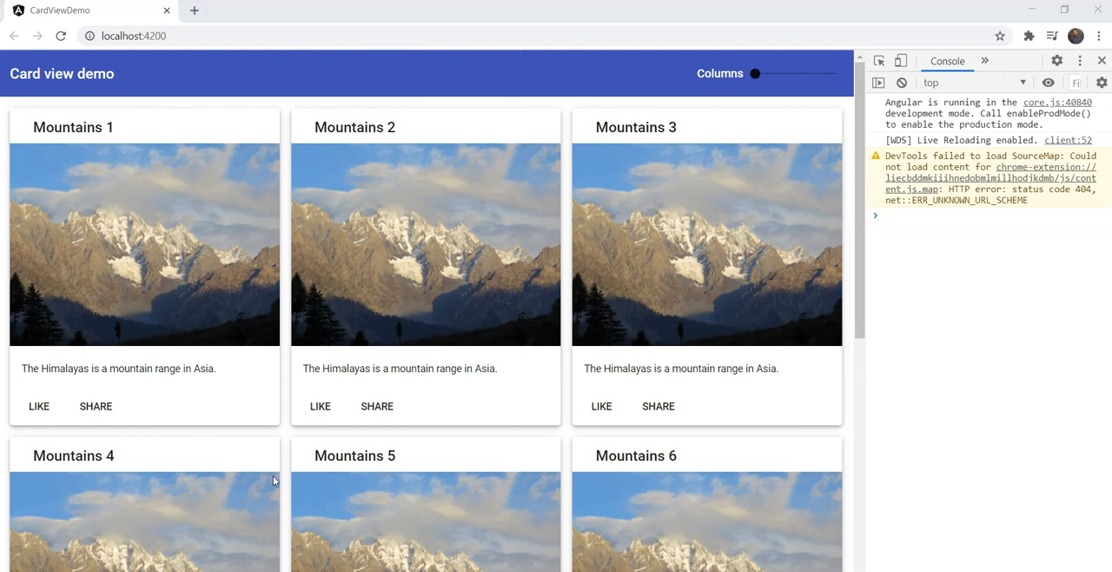
pyautogui.moveTo(573, 437)
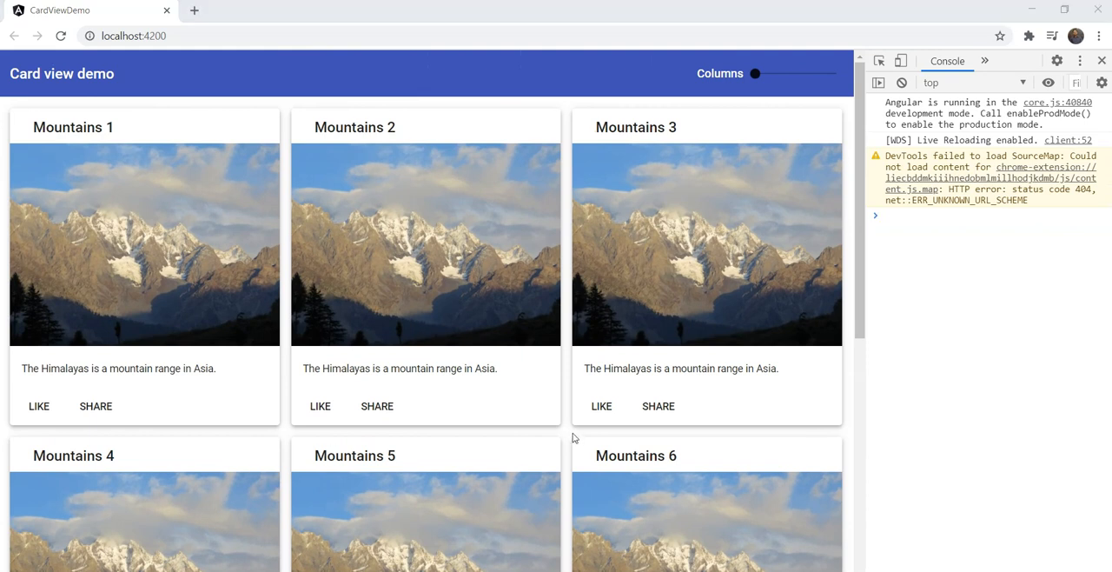